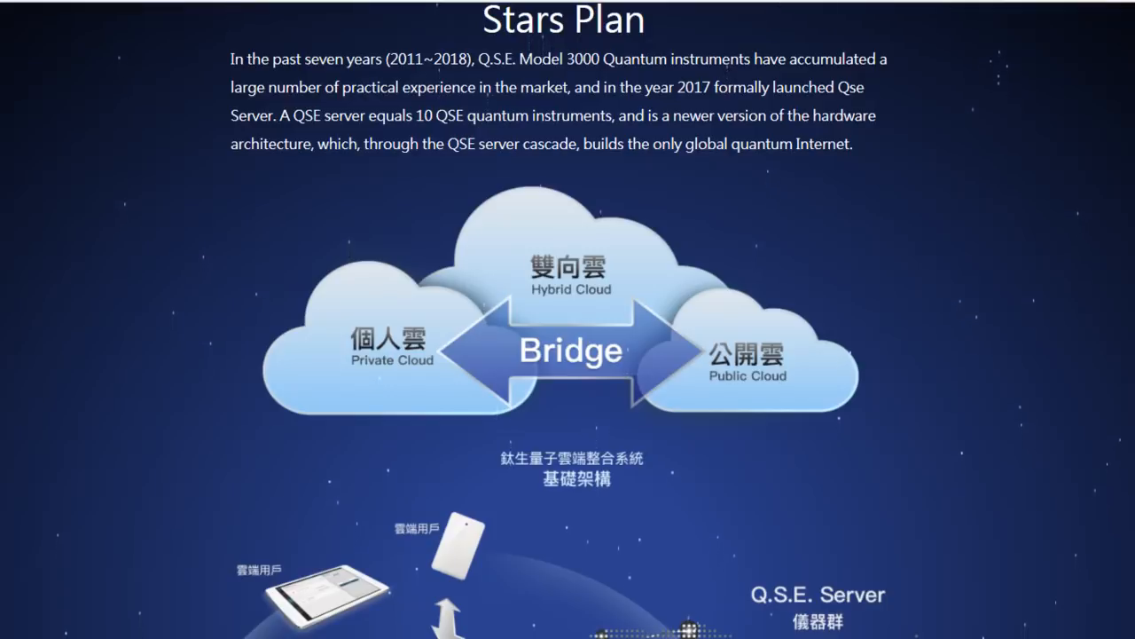
pyautogui.scroll(-3)
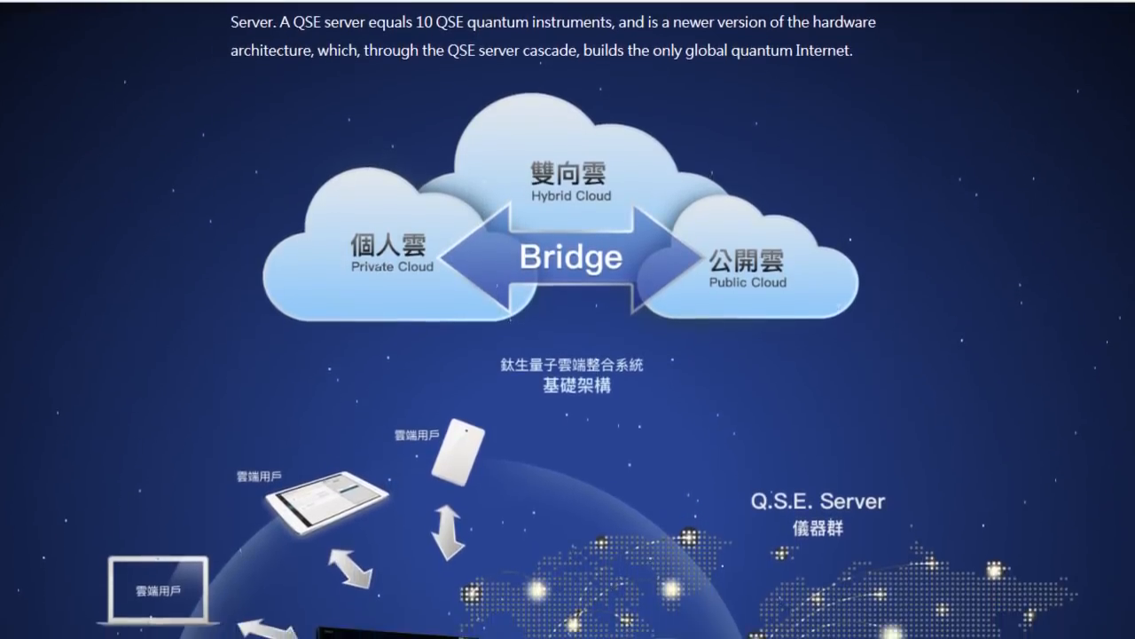
pyautogui.scroll(-3)
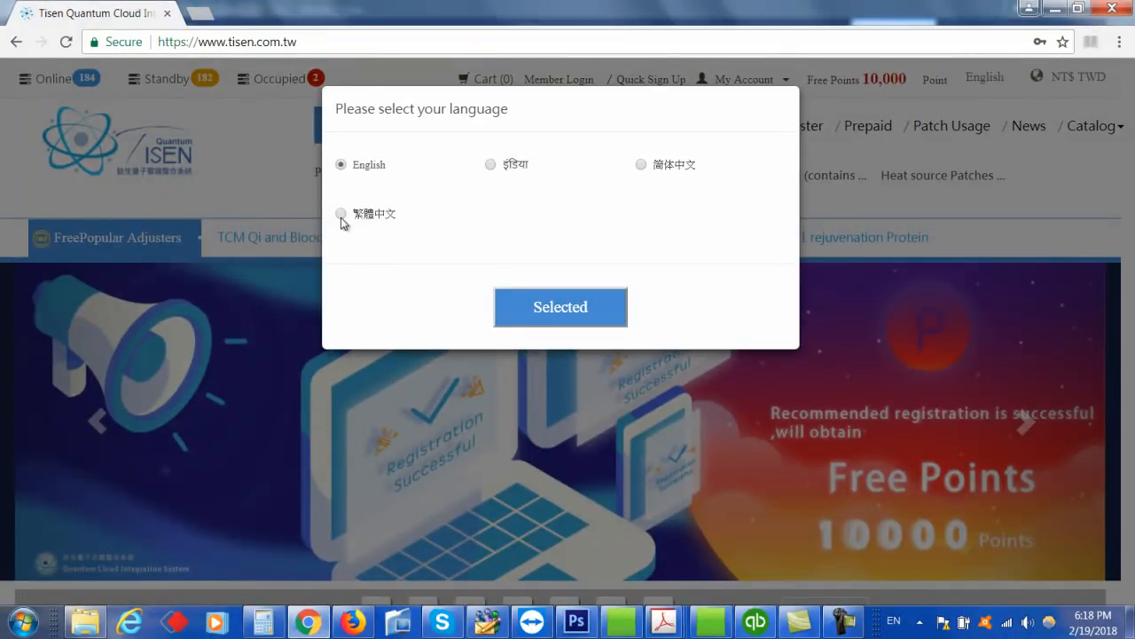
# Step: Switch the site to 繁體中文, then reopen the language dialog and confirm English instead
pyautogui.click(561, 305)
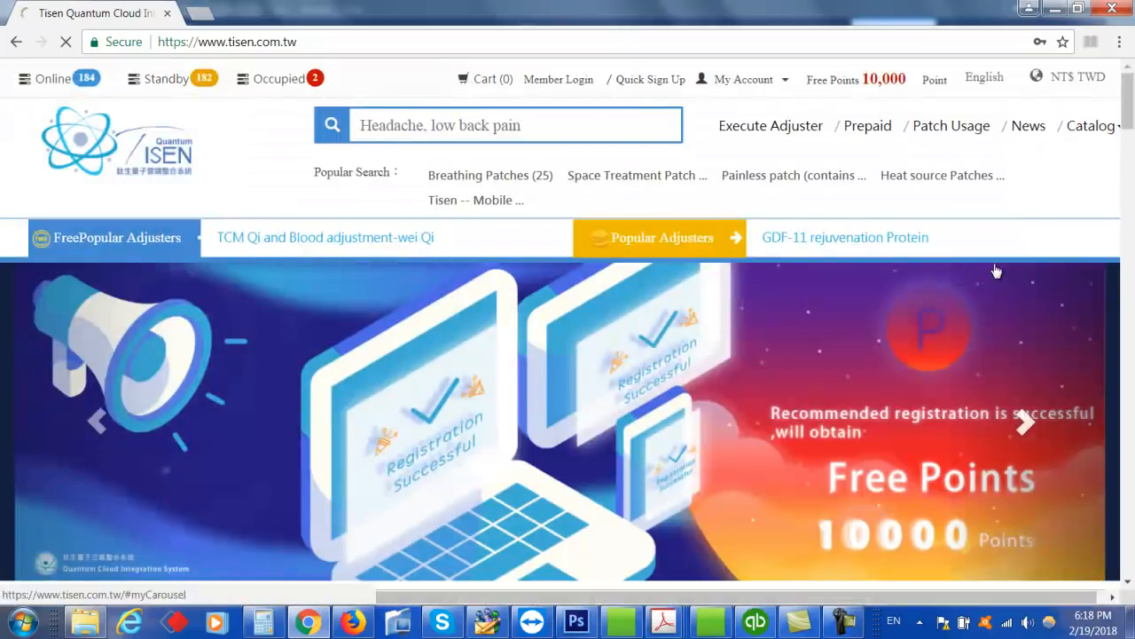
pyautogui.click(983, 79)
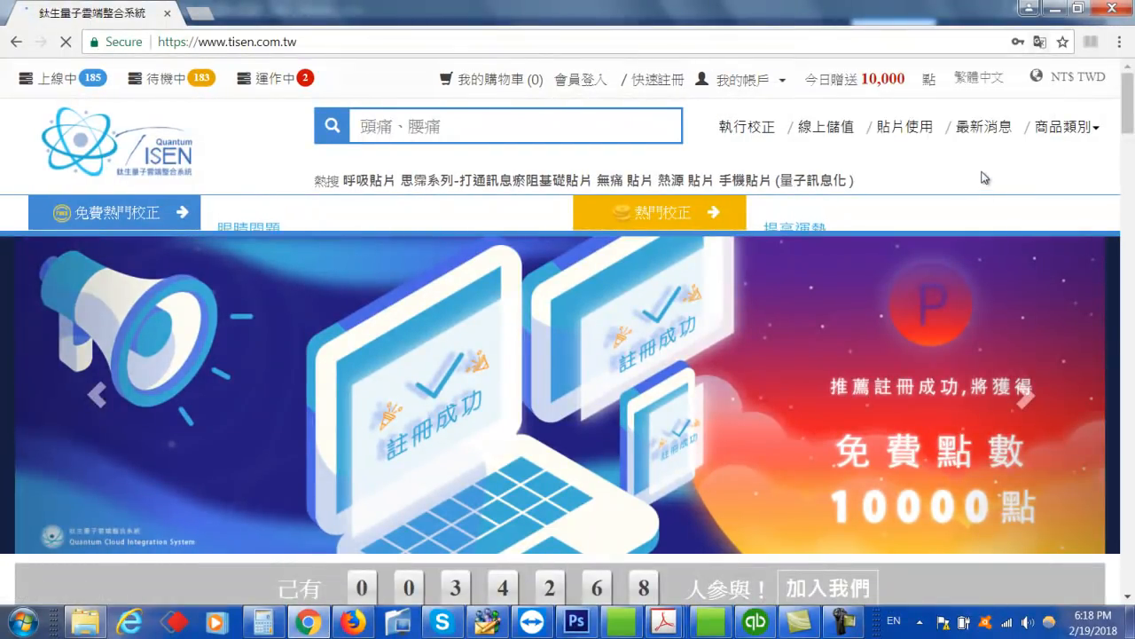
pyautogui.click(978, 78)
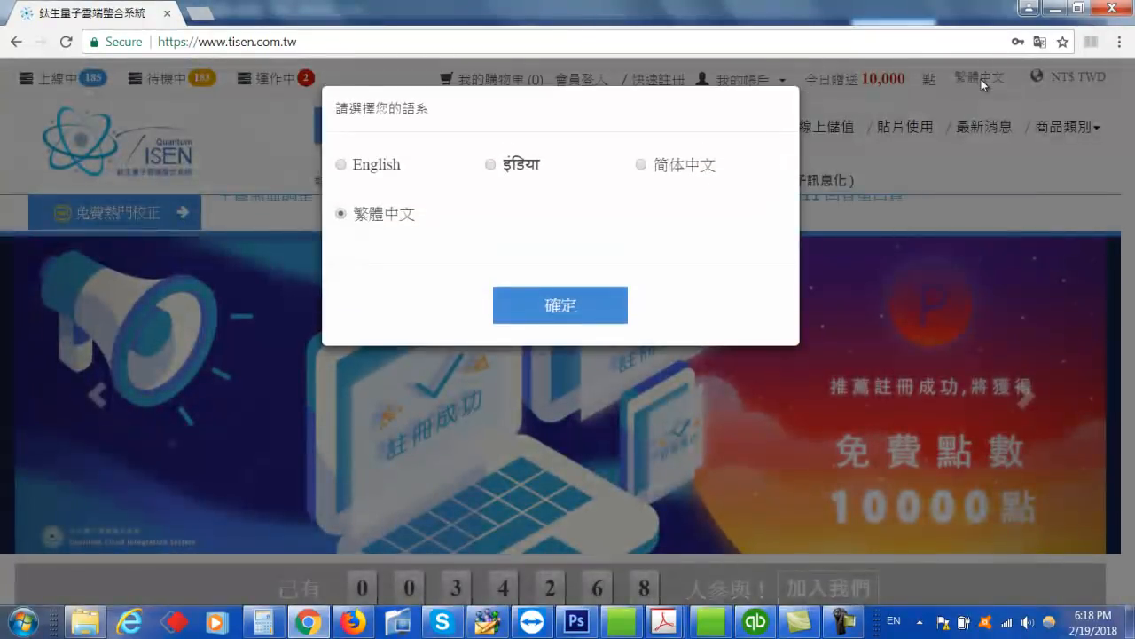
pyautogui.click(341, 163)
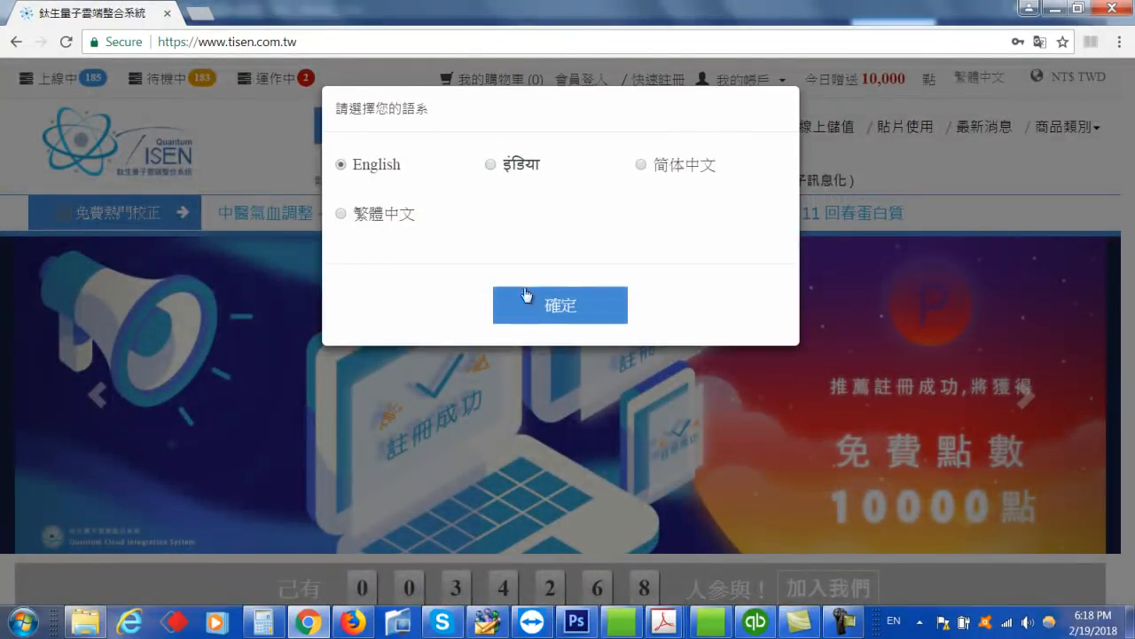
pyautogui.click(561, 305)
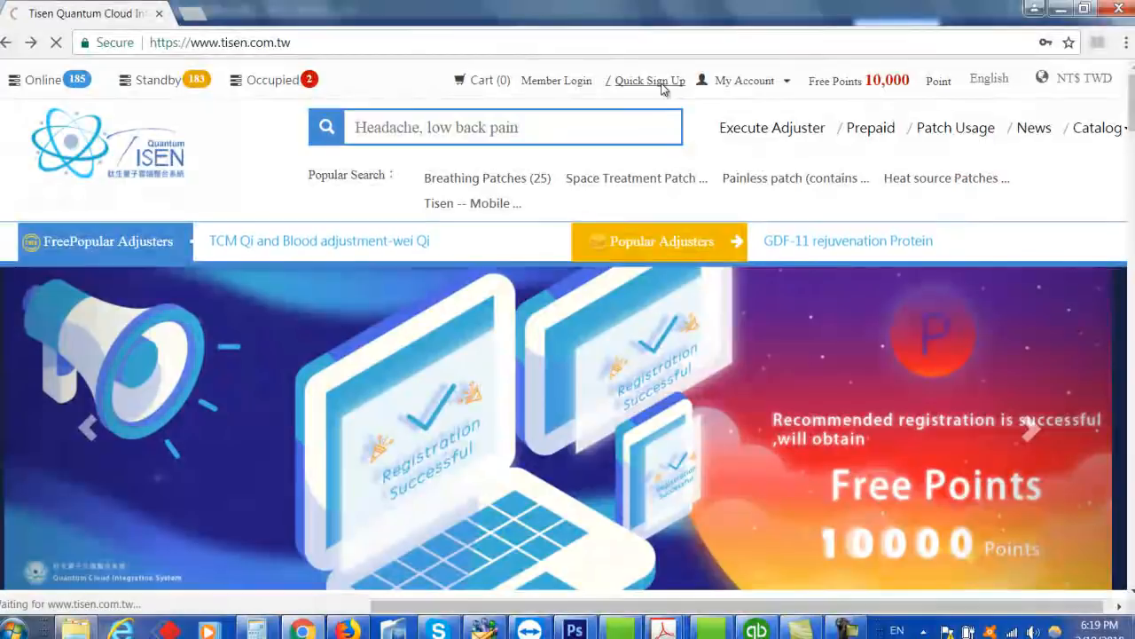
# Step: Start Quick Sign Up and fill the account e-mail from the saved 'dpar' suggestion
pyautogui.click(649, 82)
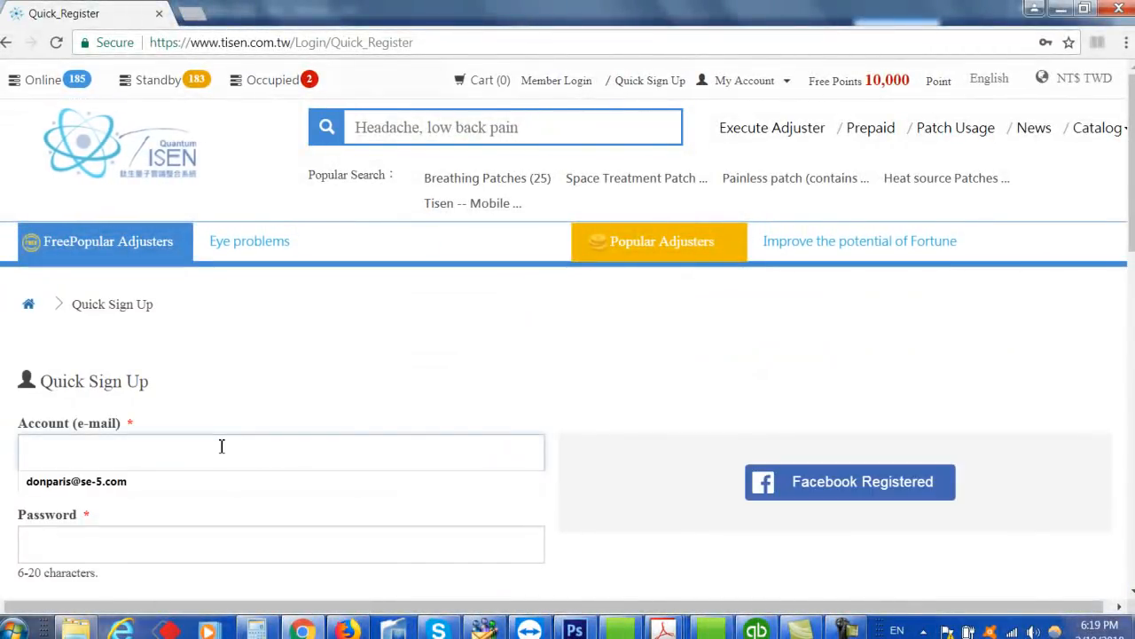
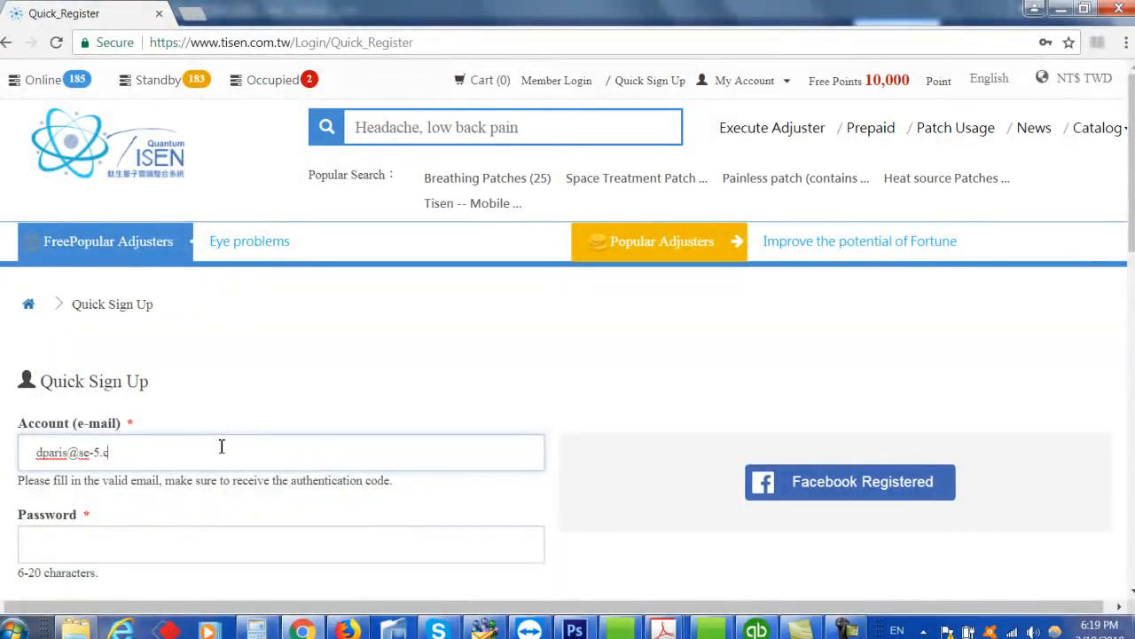
pyautogui.click(280, 543)
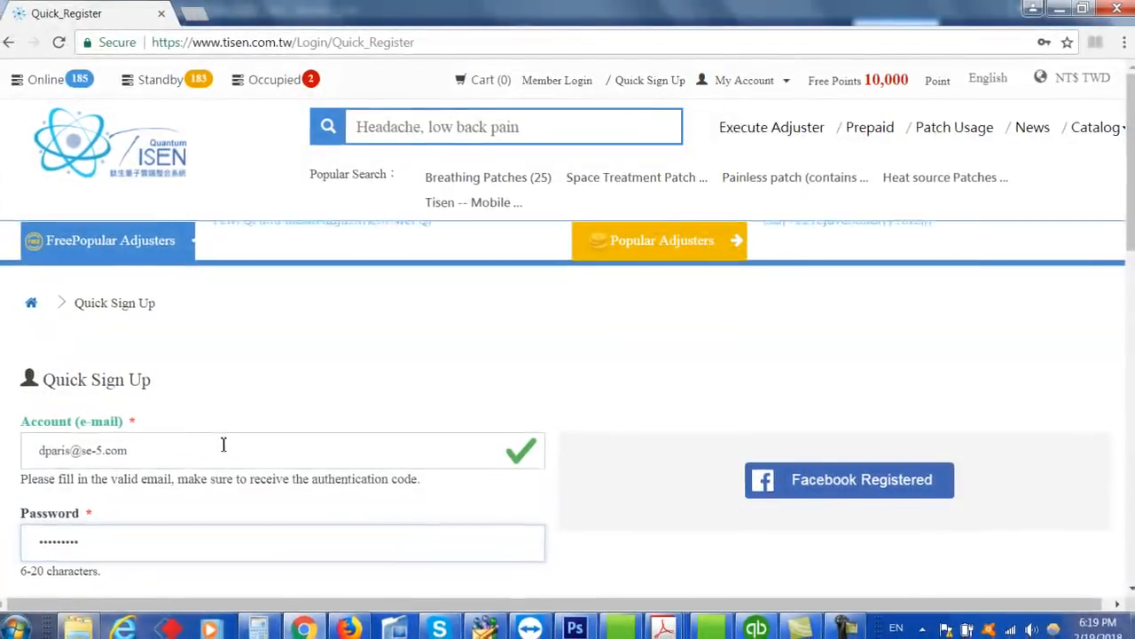
pyautogui.scroll(-3)
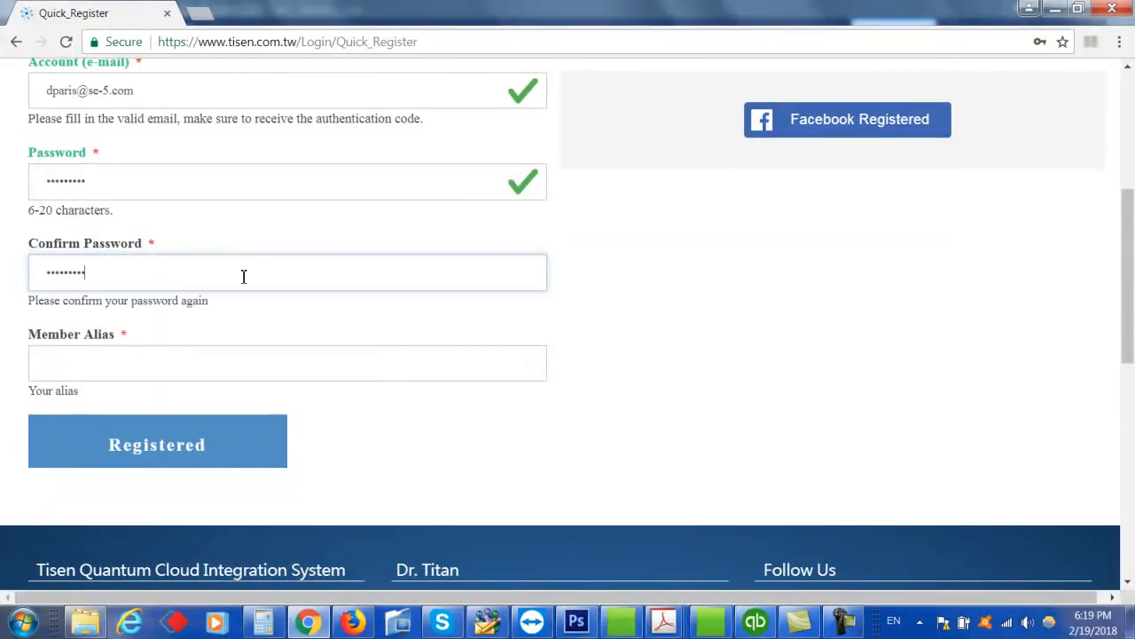
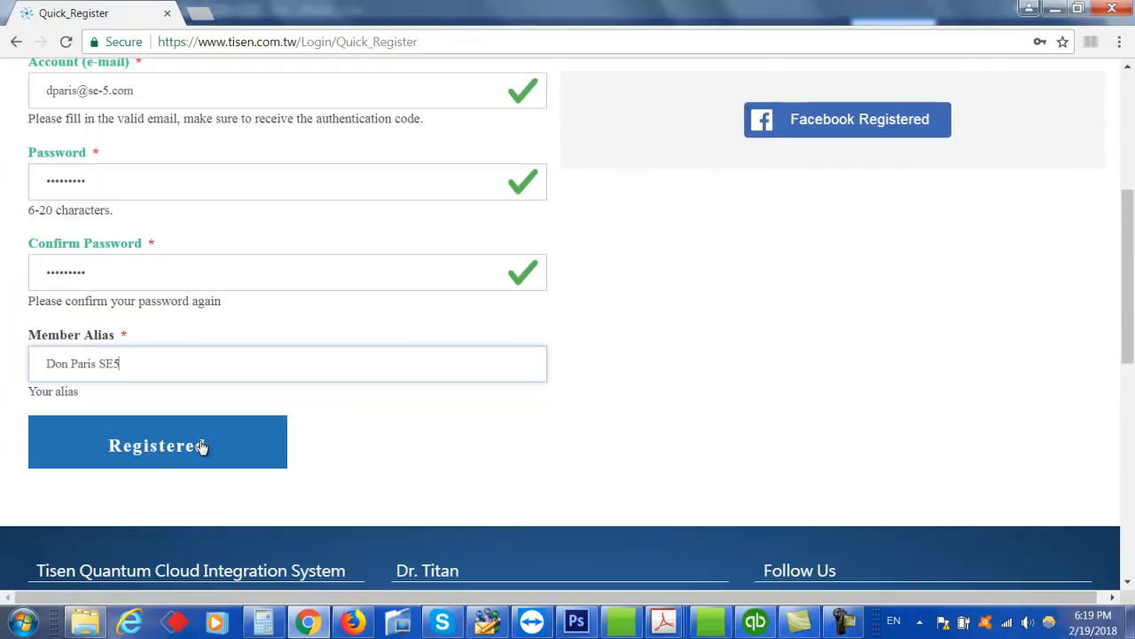
# Step: Enter the password, confirmation and member alias, then submit with Registered
pyautogui.click(156, 442)
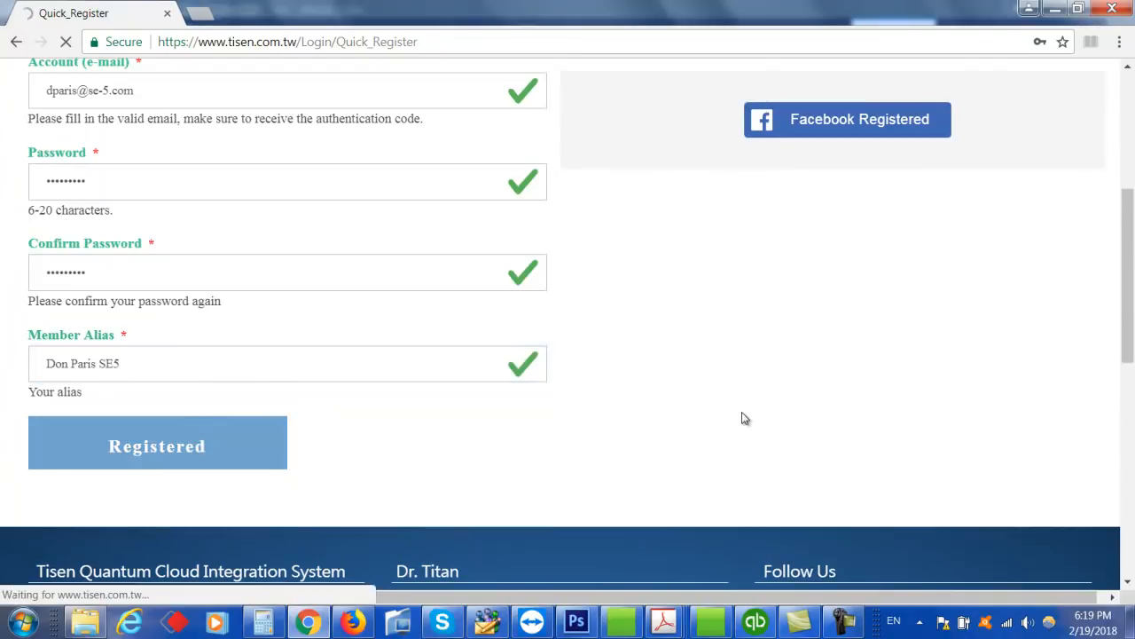
# Step: Fill the birth date on the member details page with month August and day 9
pyautogui.click(157, 443)
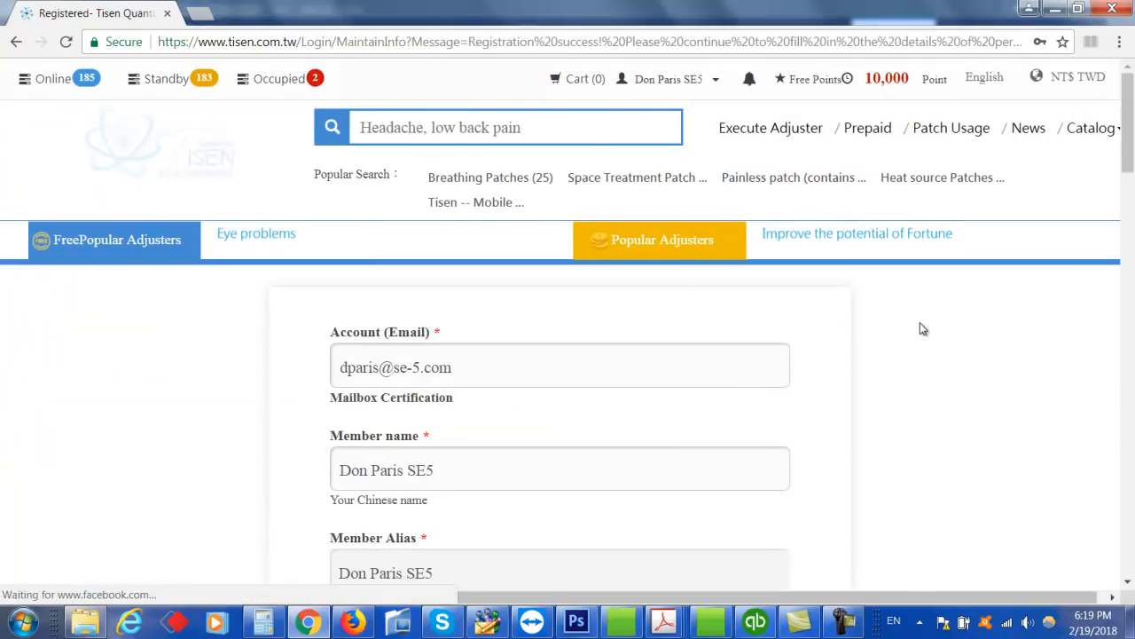
pyautogui.scroll(-3)
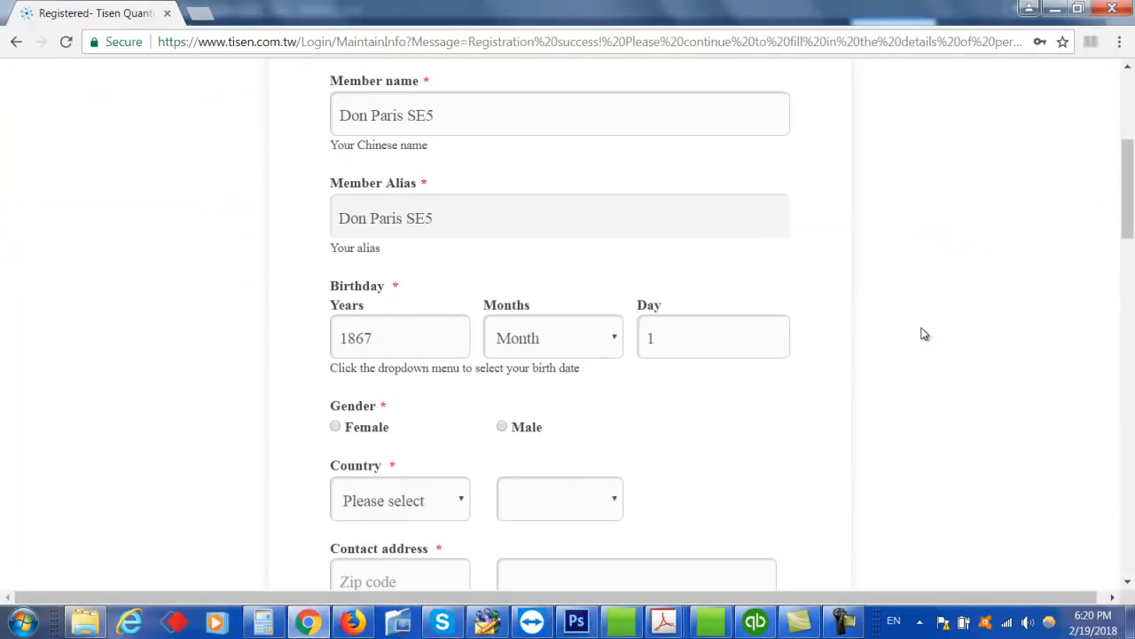
pyautogui.click(399, 337)
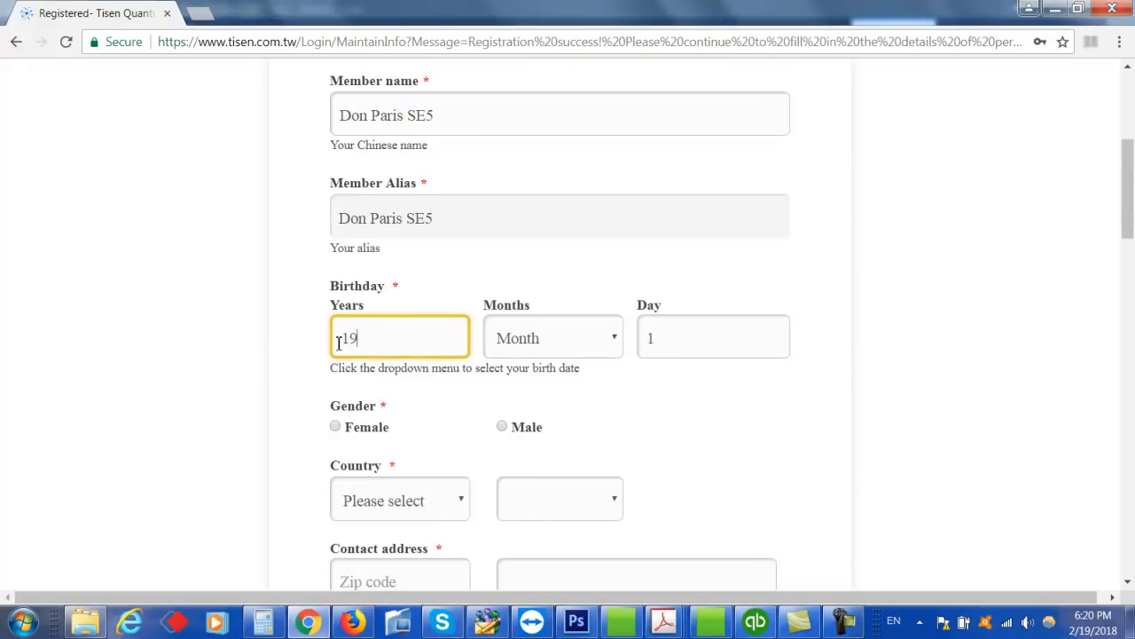
pyautogui.click(554, 337)
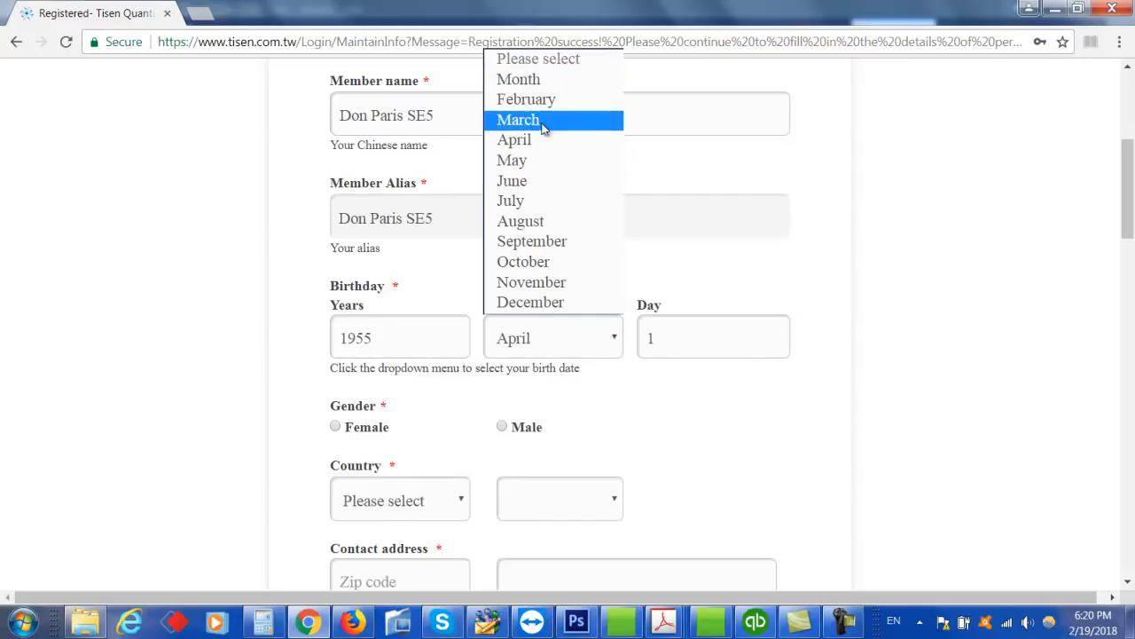
pyautogui.click(520, 220)
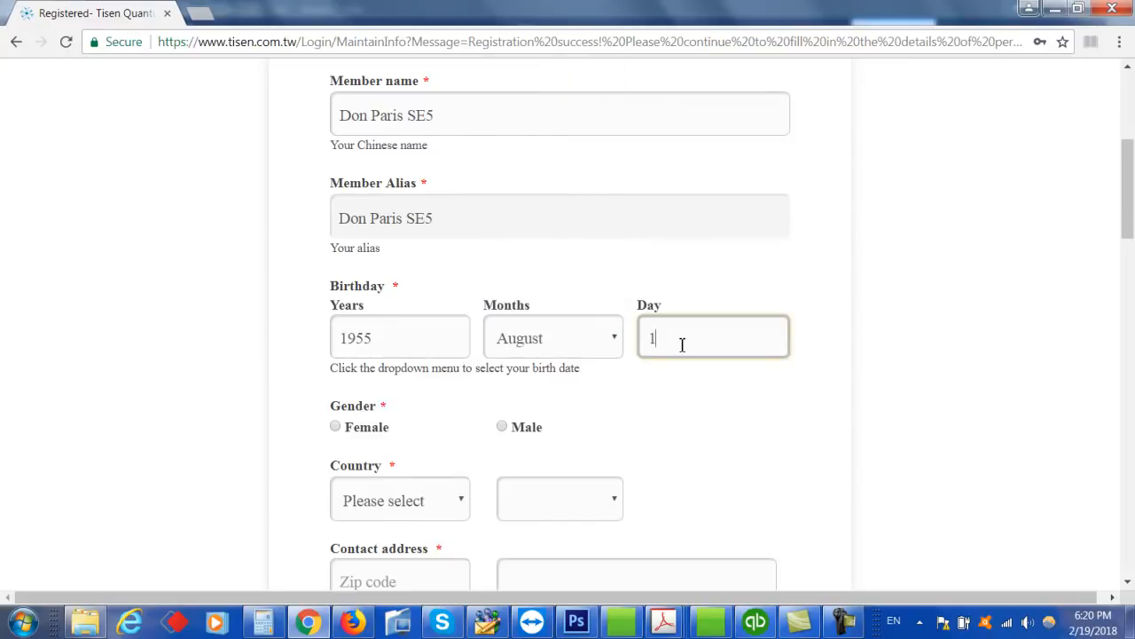
pyautogui.write('9')
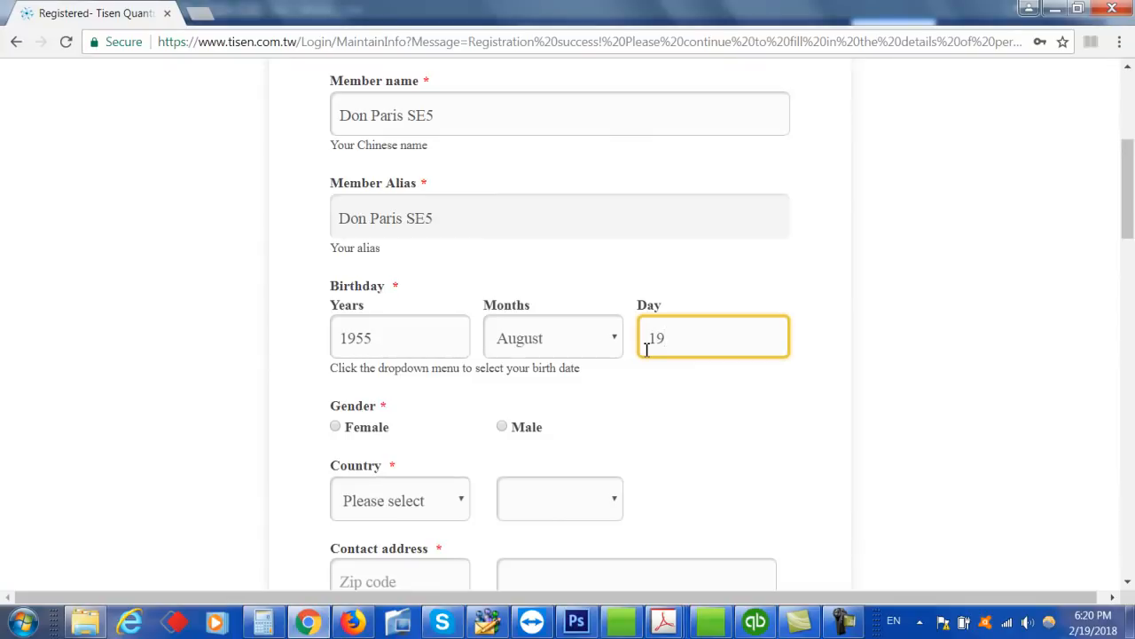
pyautogui.scroll(-3)
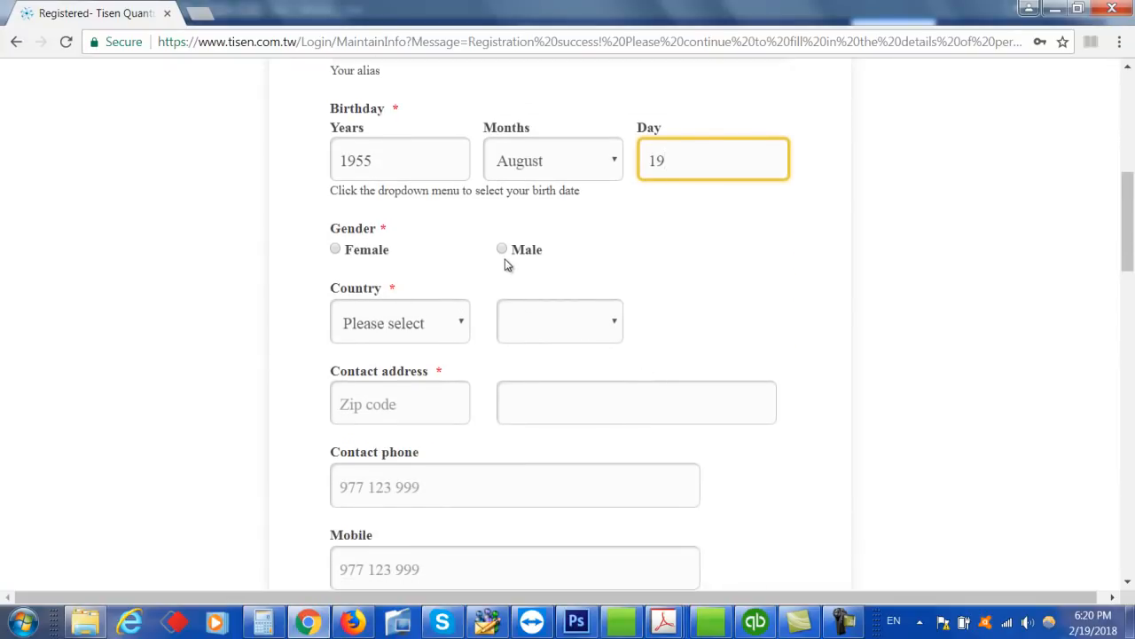
# Step: Set the country to United Kingdom from the country list
pyautogui.click(399, 321)
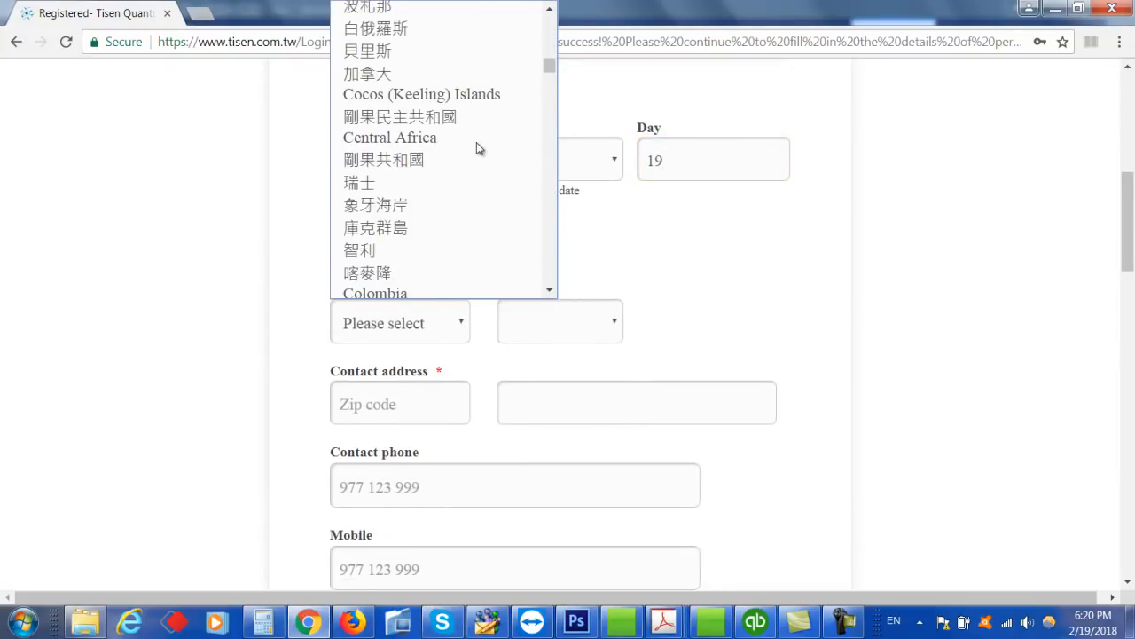
pyautogui.scroll(-3)
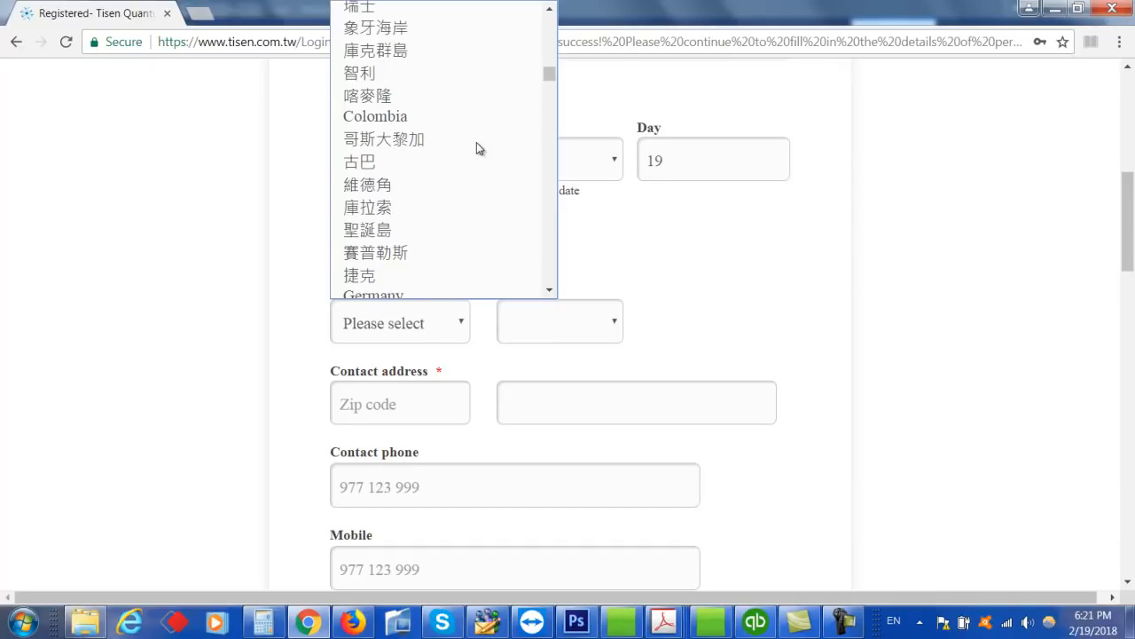
pyautogui.scroll(-3)
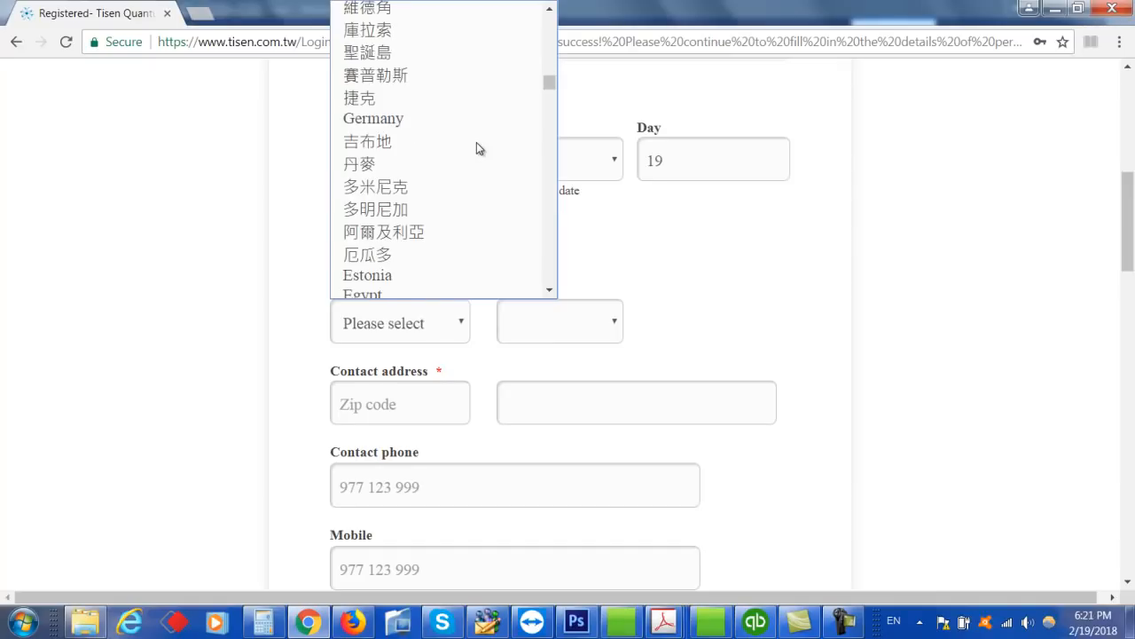
pyautogui.scroll(-3)
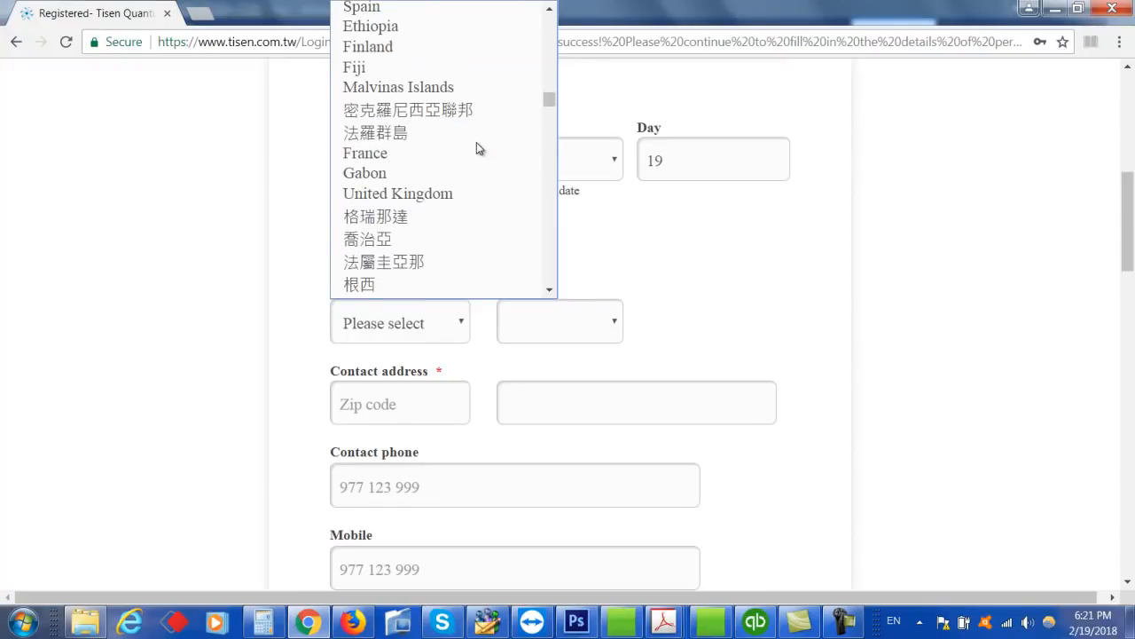
pyautogui.click(397, 193)
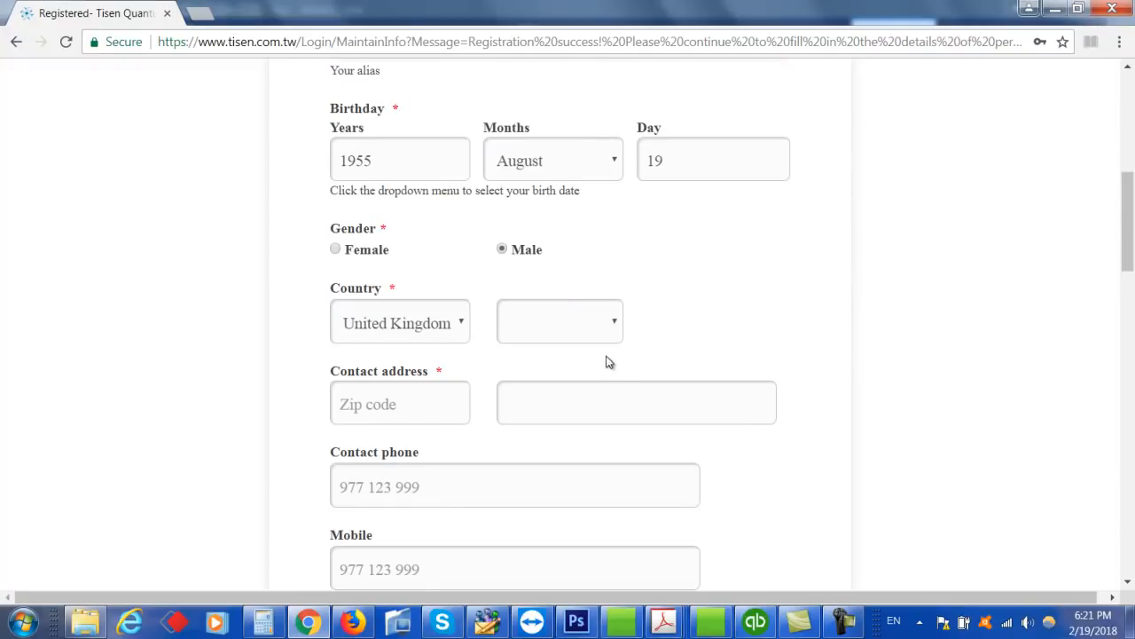
pyautogui.moveTo(599, 330)
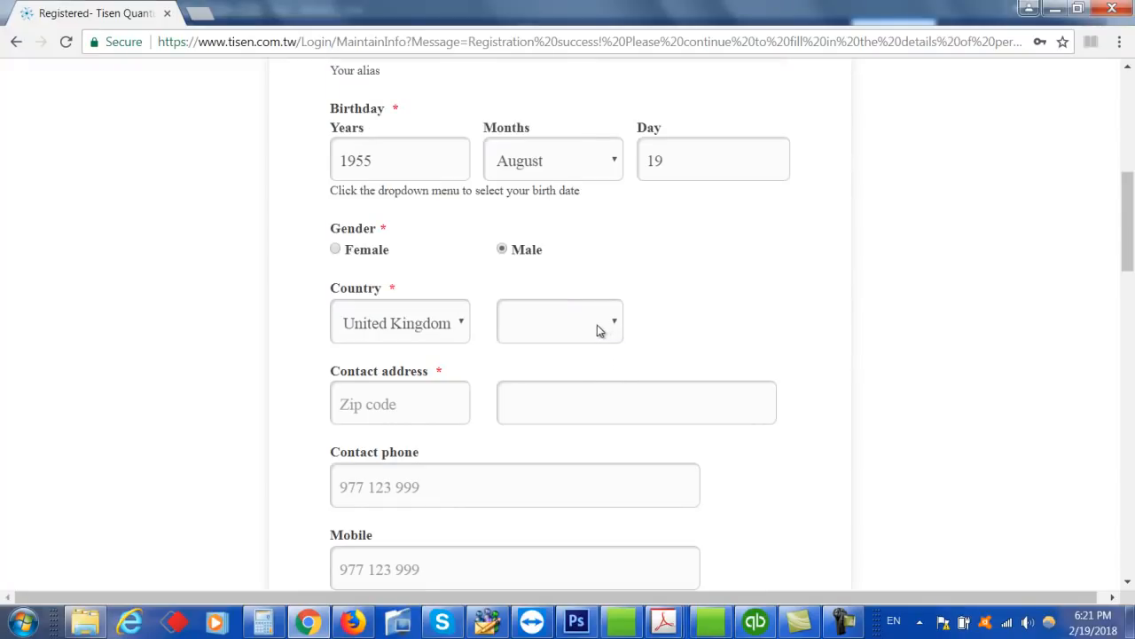
pyautogui.click(399, 403)
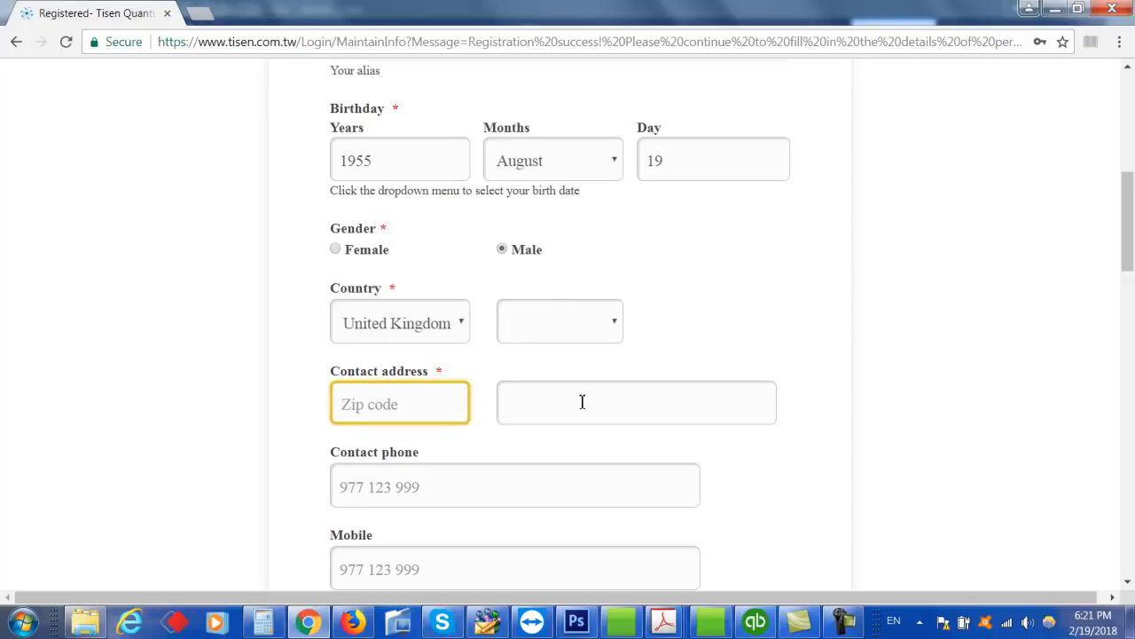
pyautogui.scroll(-3)
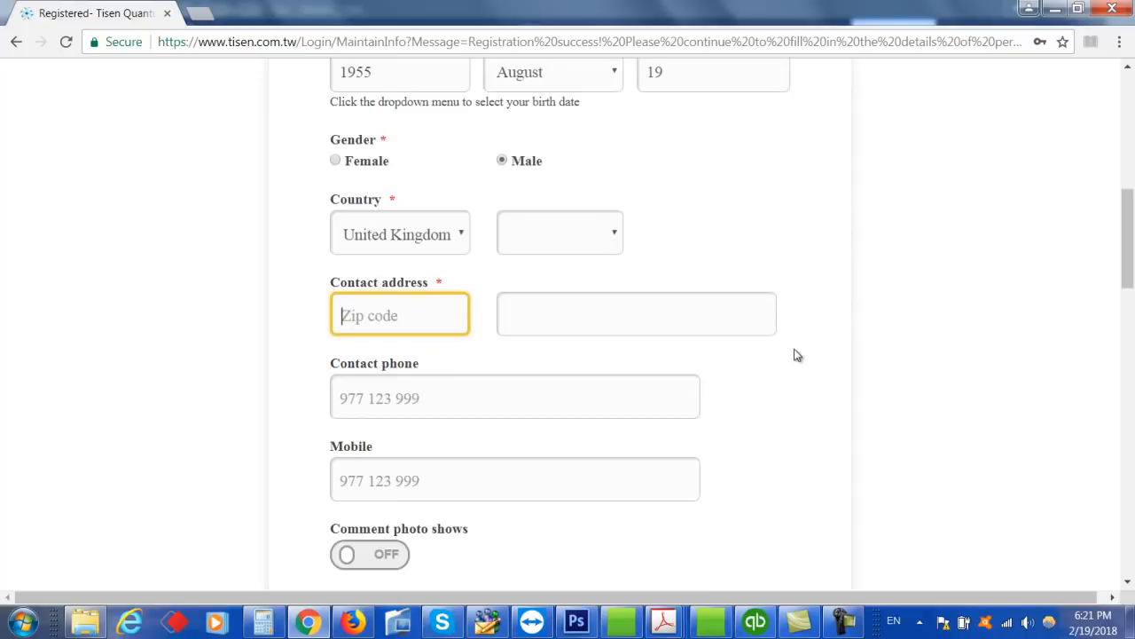
pyautogui.write('87123')
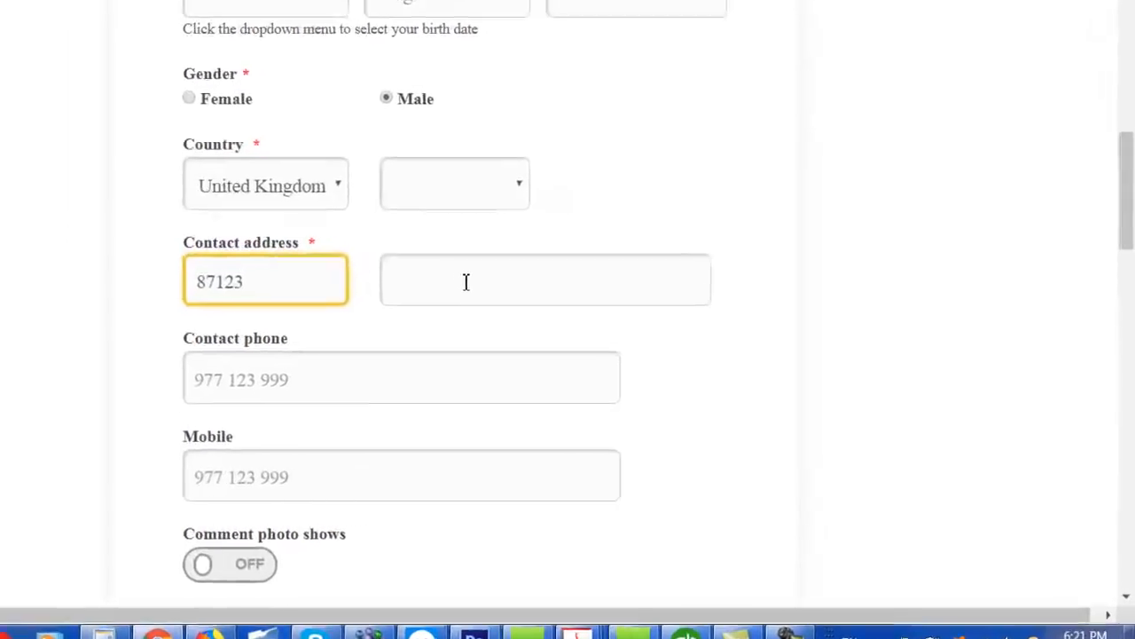
pyautogui.click(547, 280)
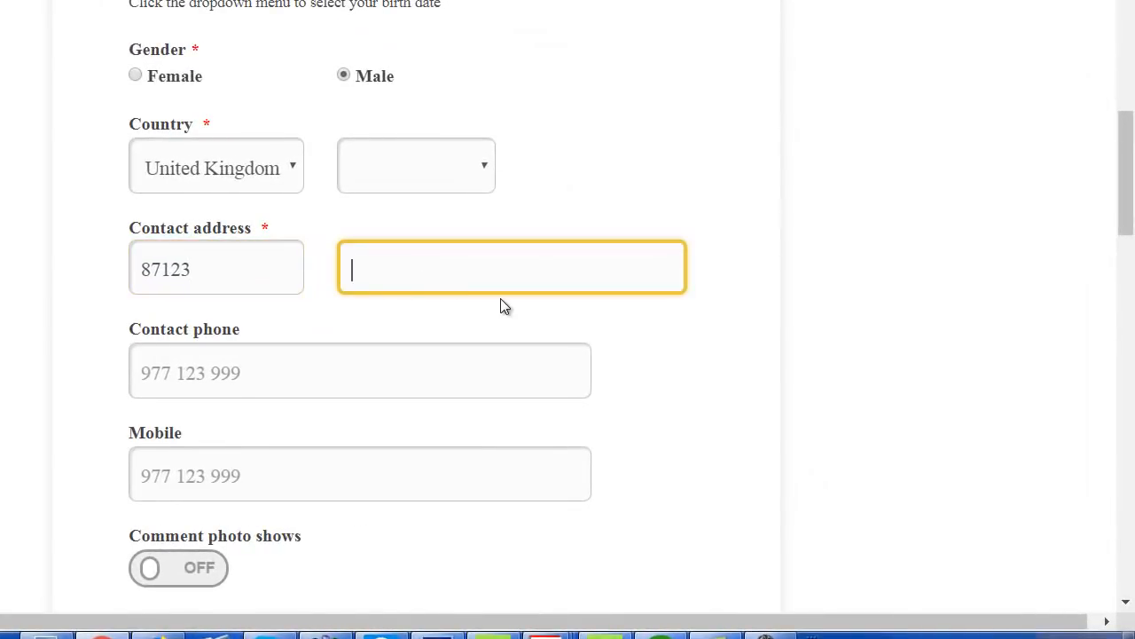
pyautogui.write('Street N')
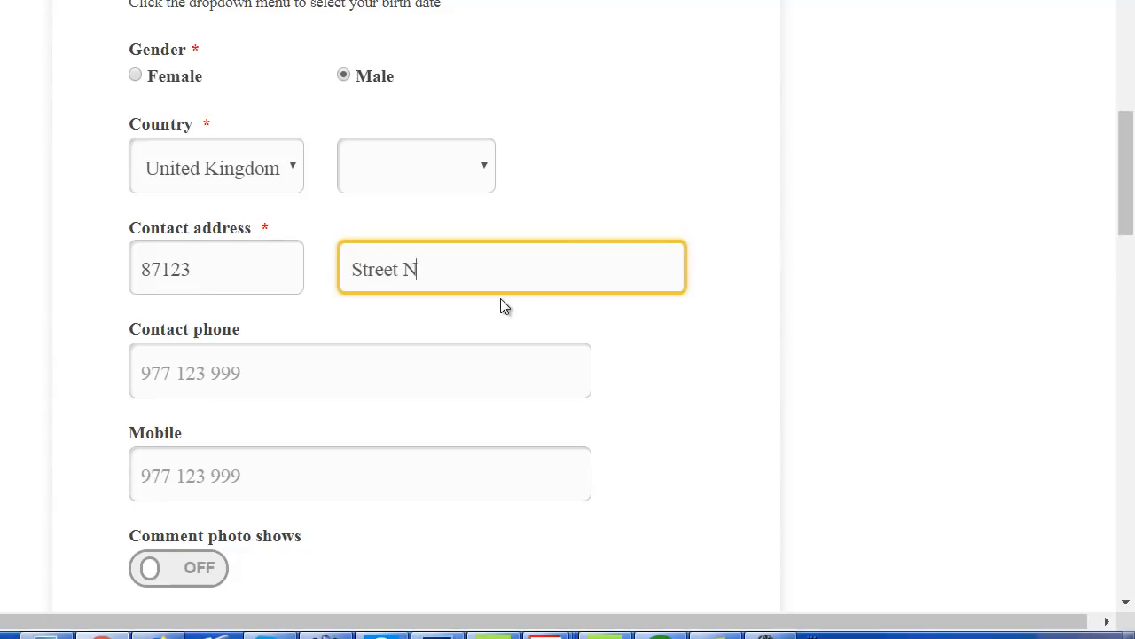
pyautogui.write('ame')
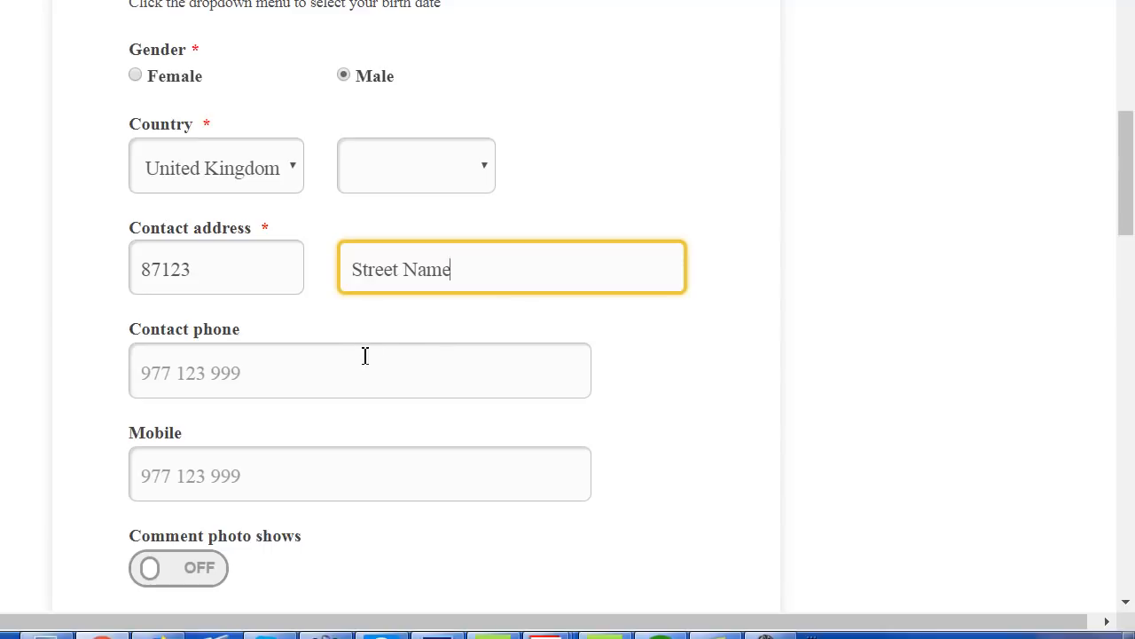
pyautogui.click(358, 371)
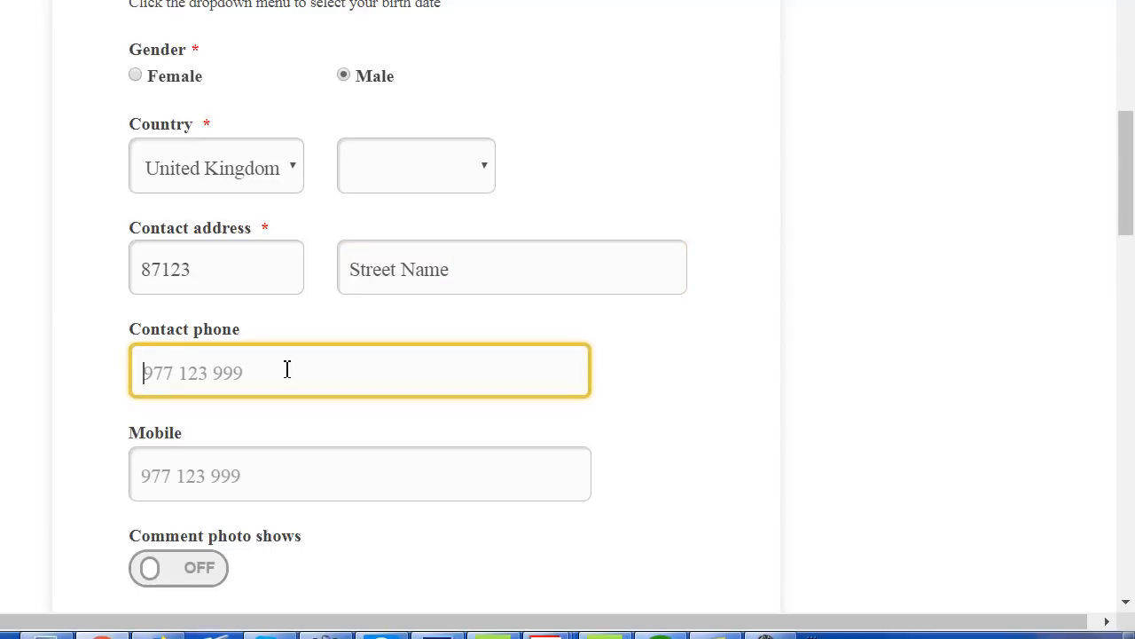
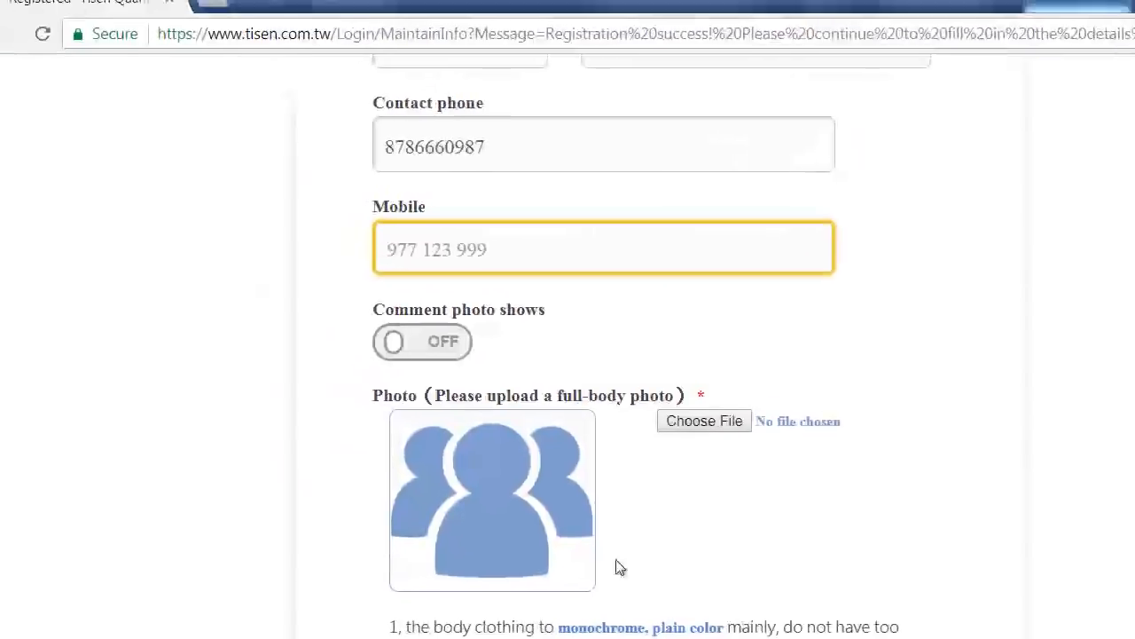
# Step: Choose a JPG full-body photo from the Subject folder for upload
pyautogui.scroll(-3)
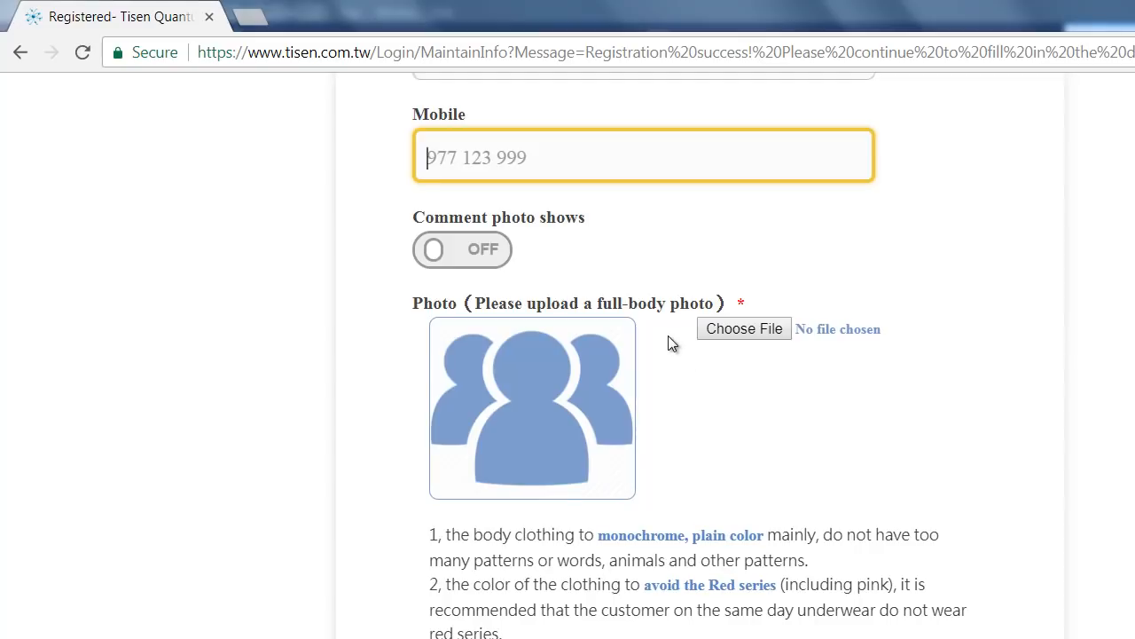
pyautogui.click(746, 329)
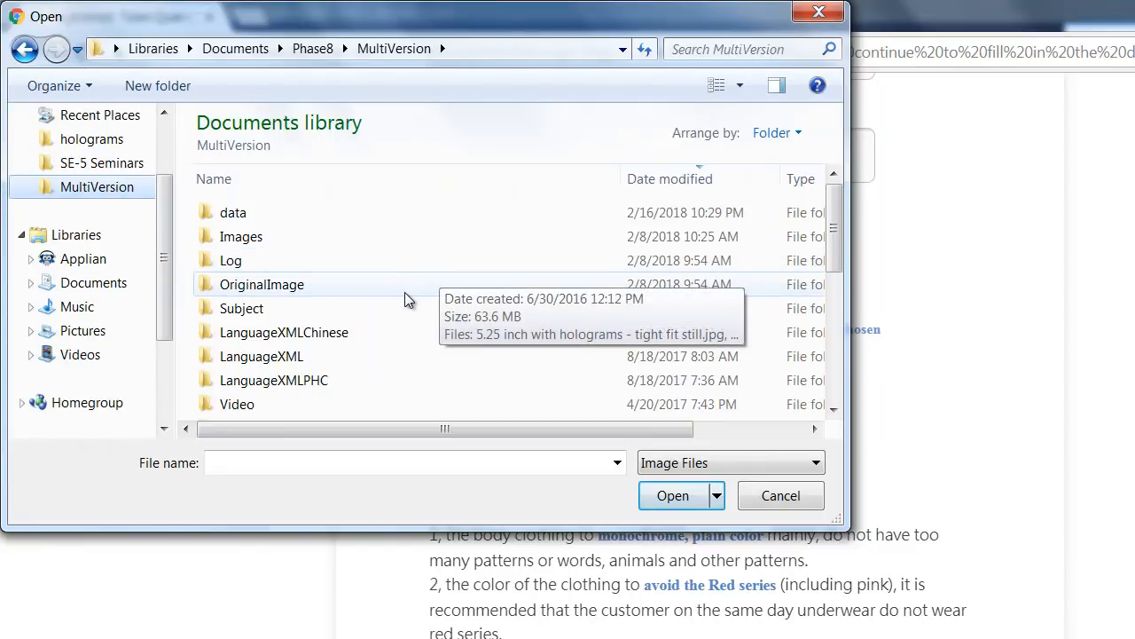
pyautogui.moveTo(309, 334)
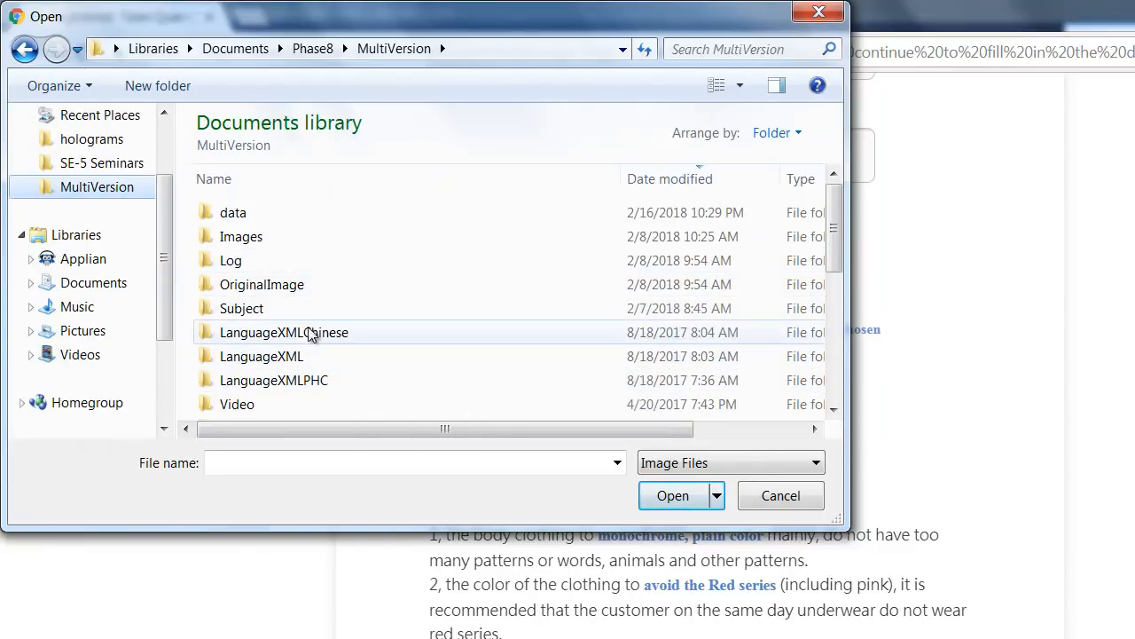
pyautogui.doubleClick(241, 309)
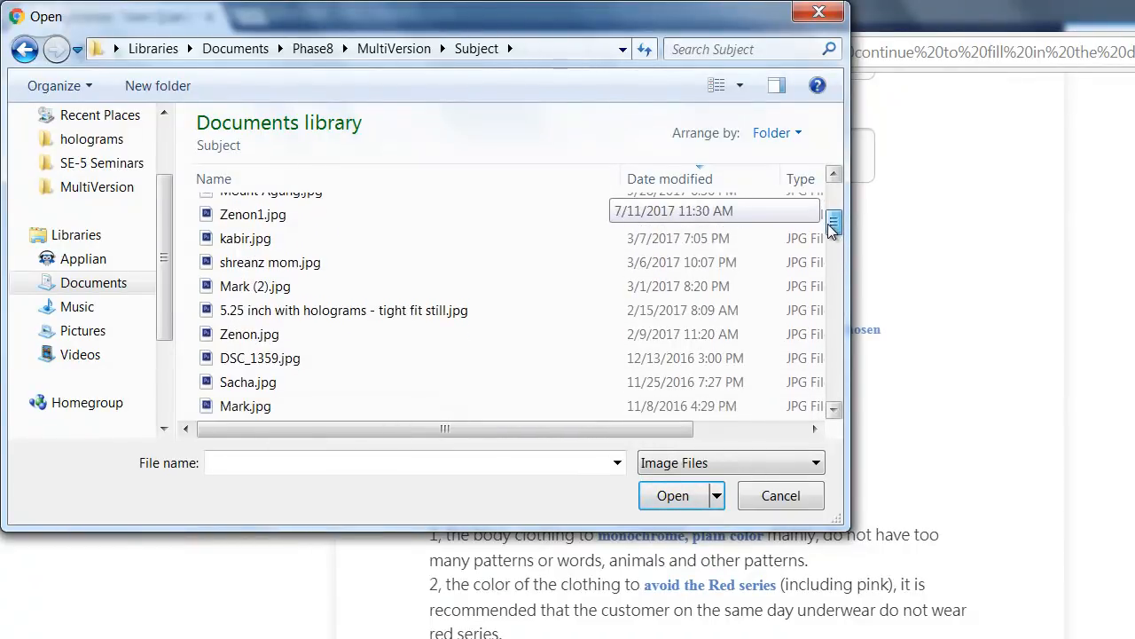
pyautogui.moveTo(834, 220); pyautogui.dragTo(833, 229)
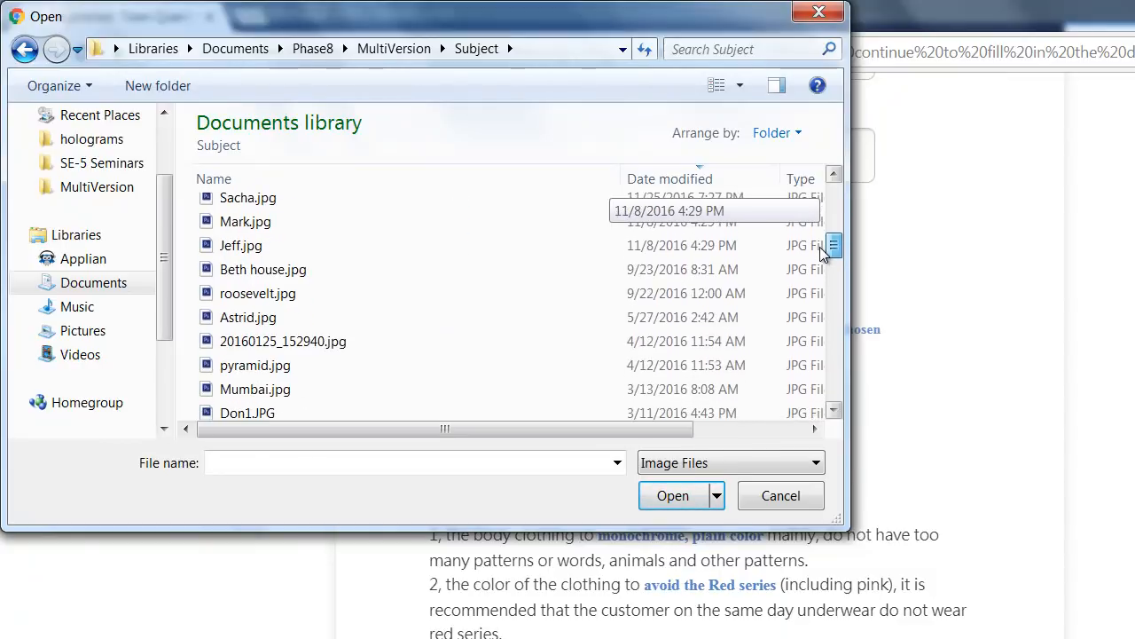
pyautogui.scroll(-3)
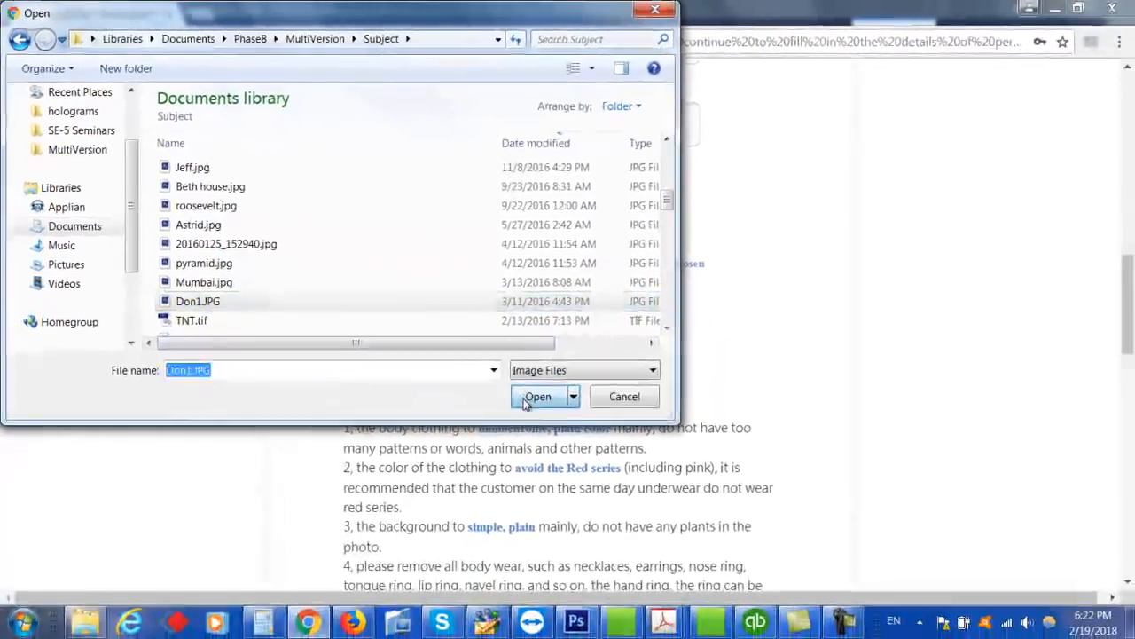
pyautogui.click(536, 397)
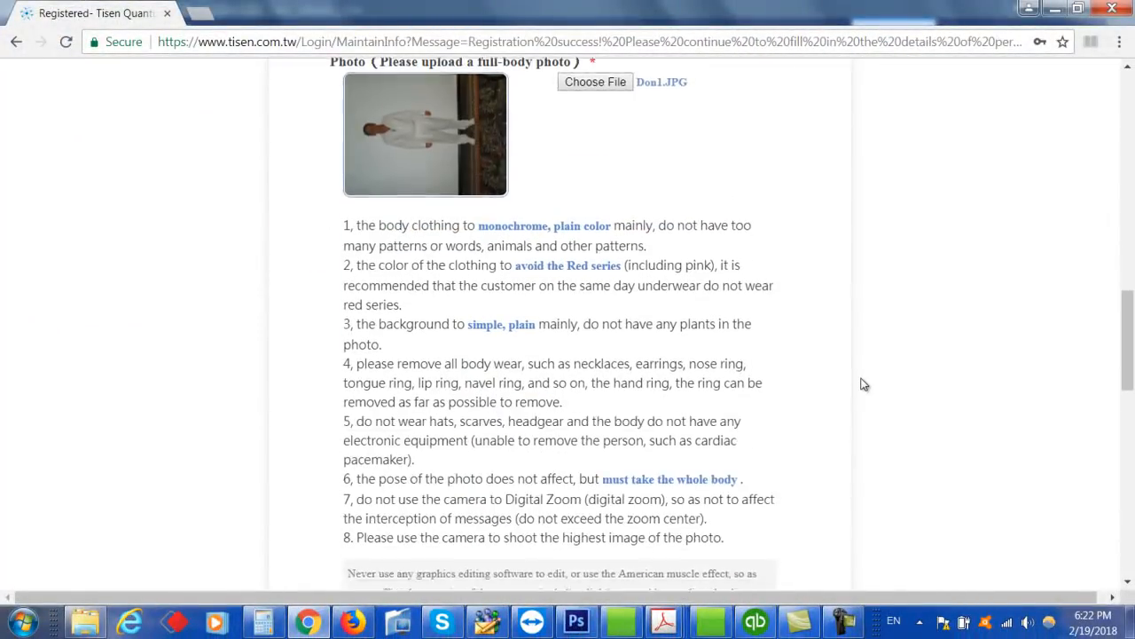
# Step: Save the completed member details with the attached photo
pyautogui.scroll(-3)
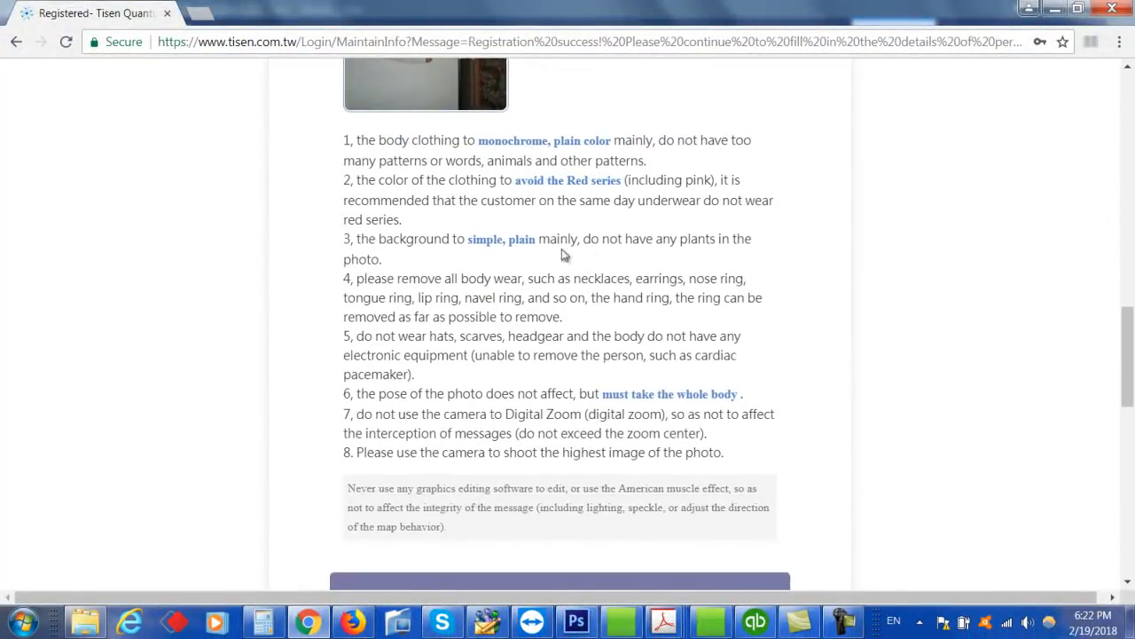
pyautogui.moveTo(518, 387)
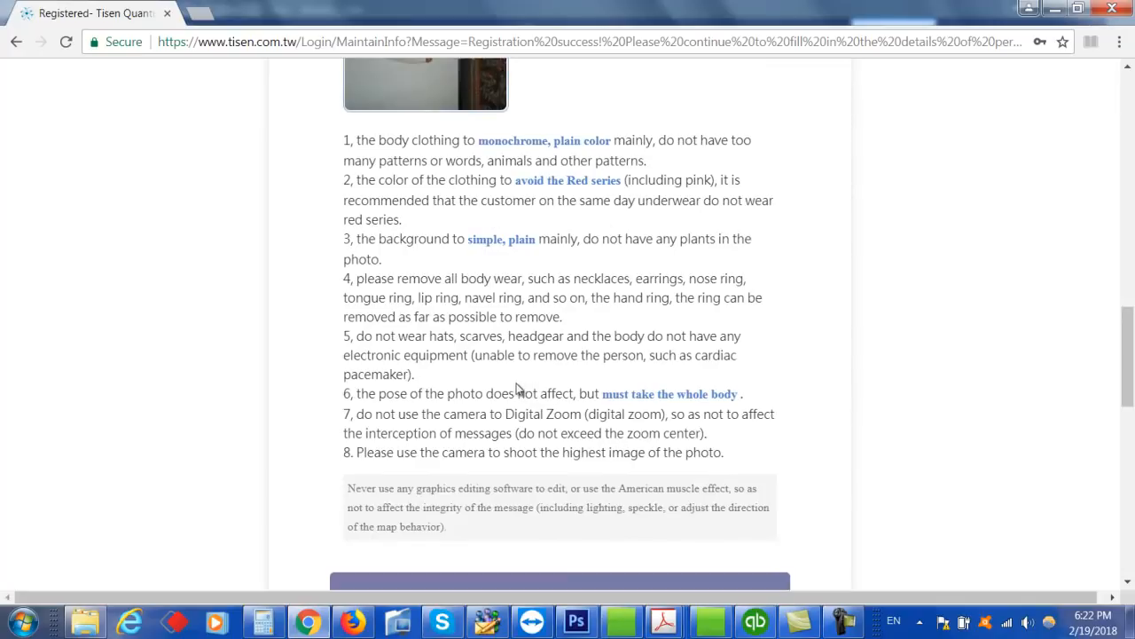
pyautogui.scroll(-3)
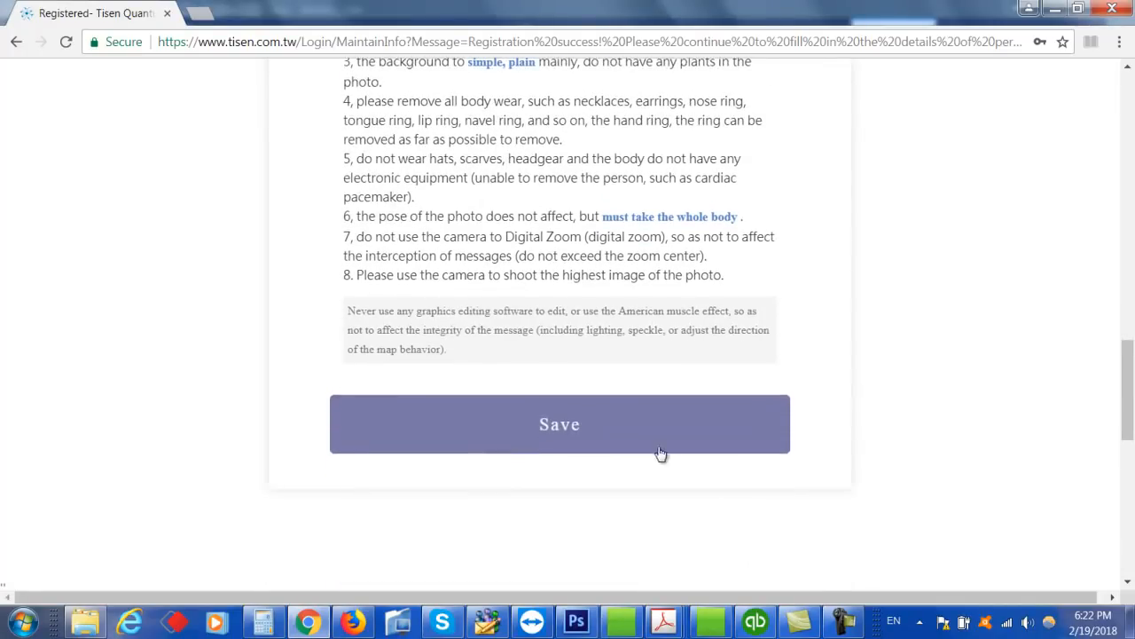
pyautogui.click(561, 424)
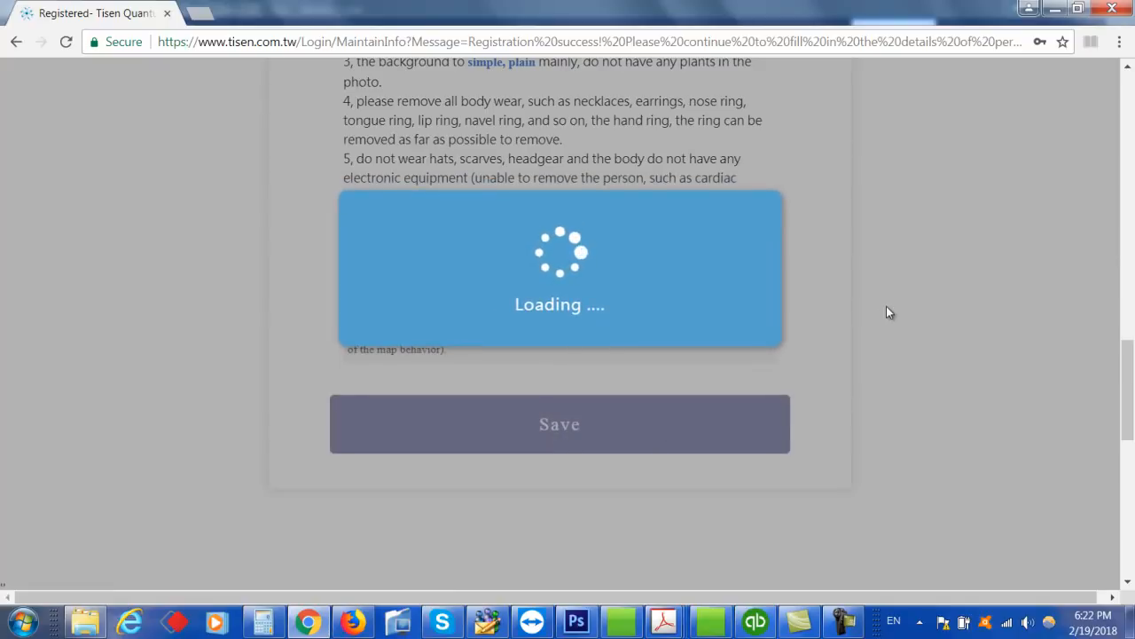
pyautogui.click(559, 422)
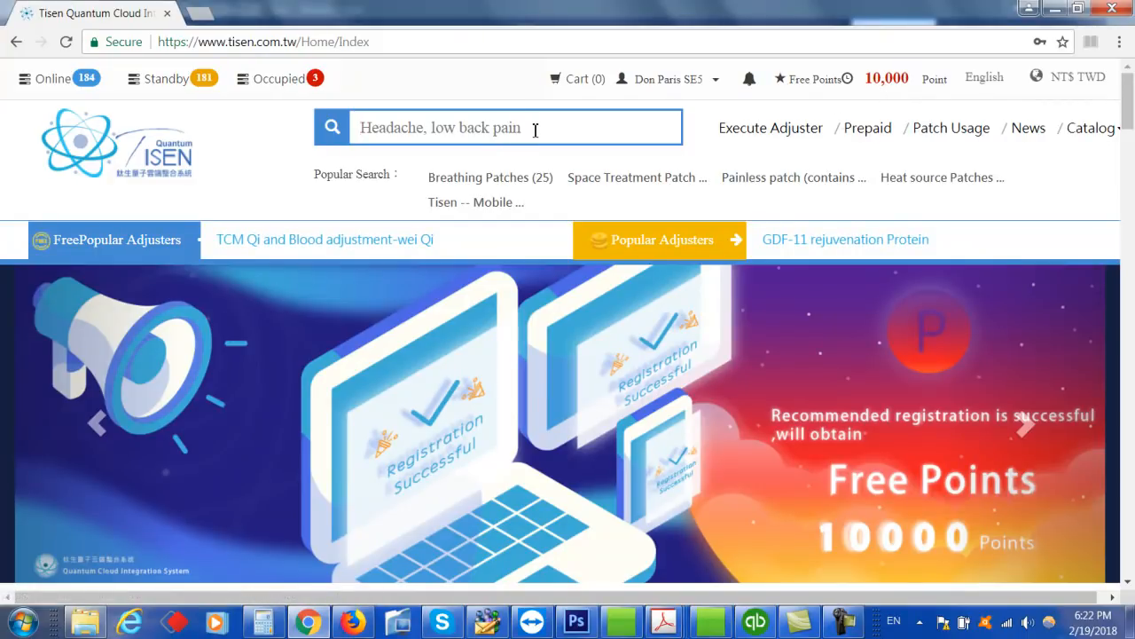
pyautogui.moveTo(521, 149)
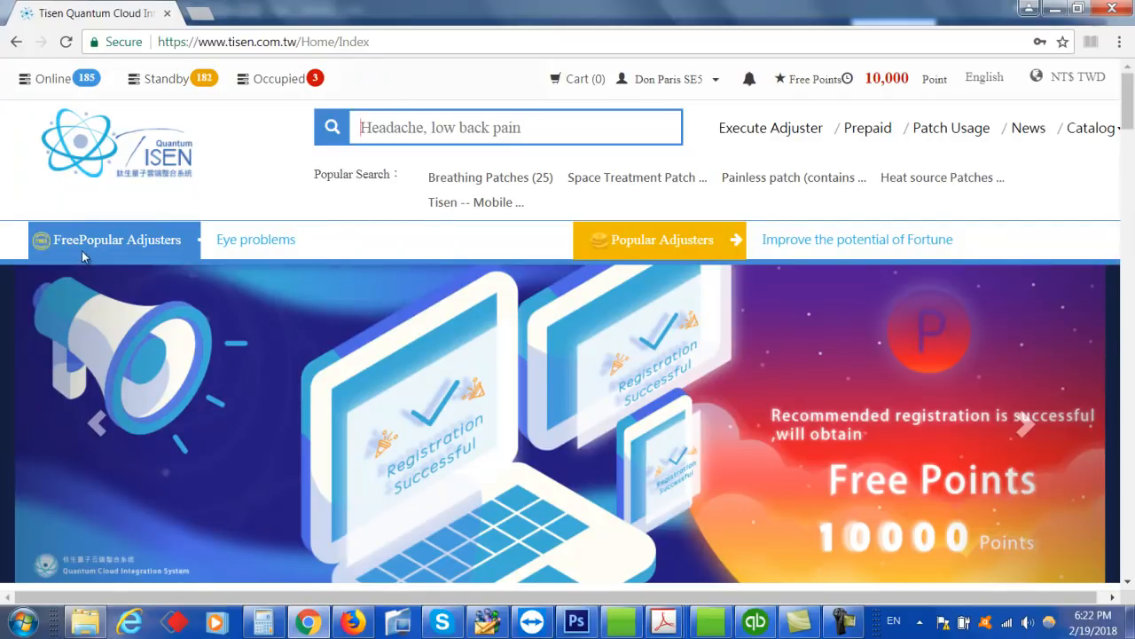
pyautogui.moveTo(296, 233)
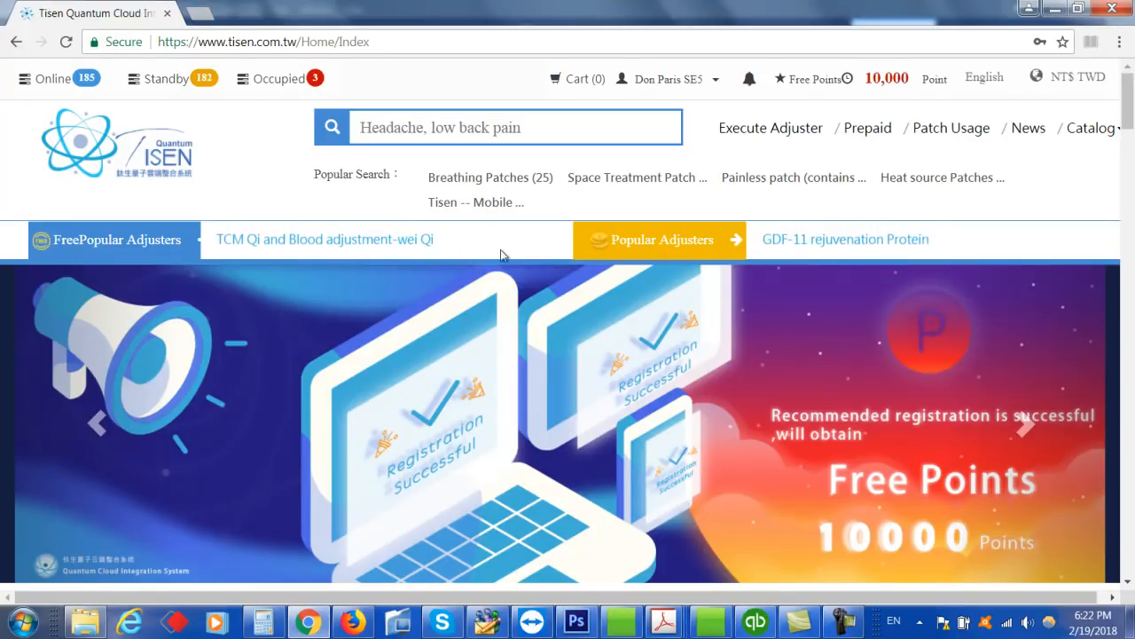
pyautogui.moveTo(449, 259)
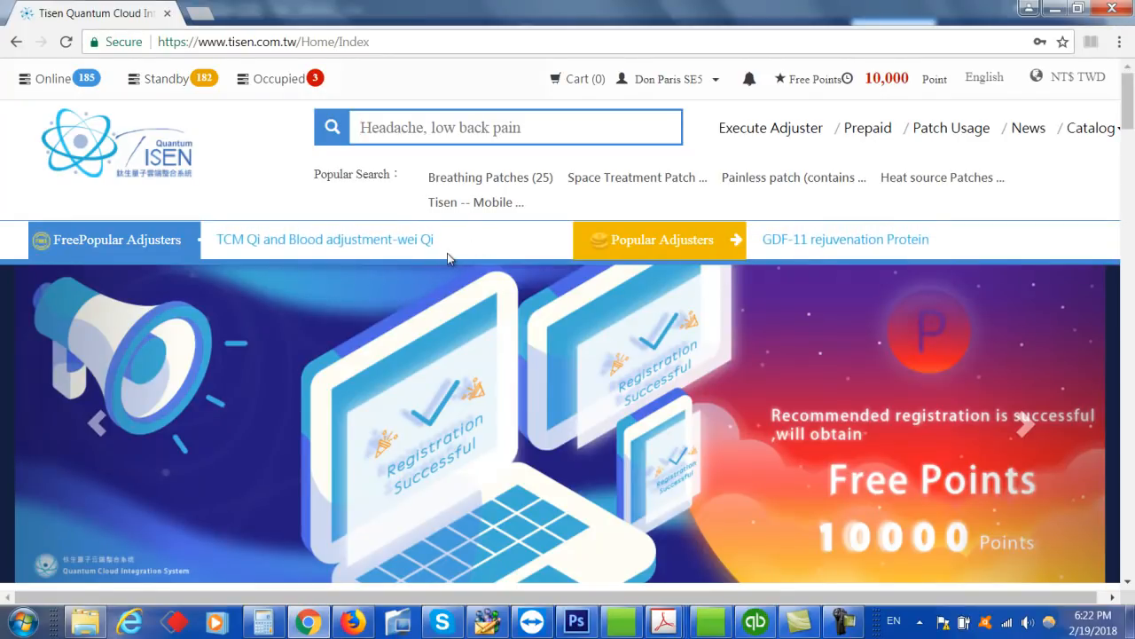
pyautogui.moveTo(767, 254)
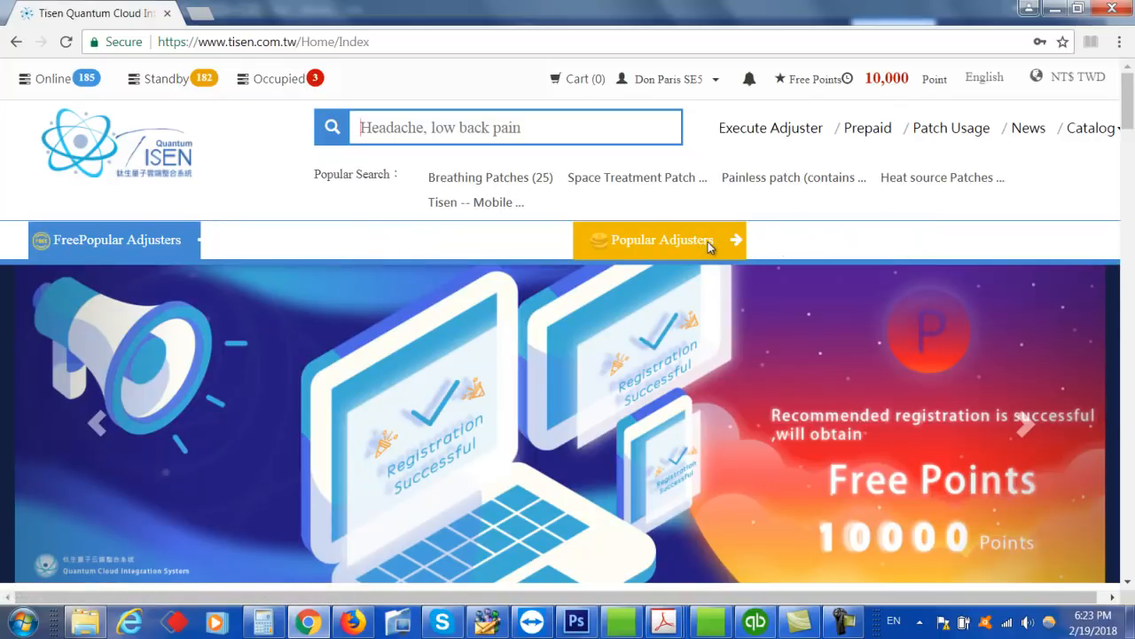
# Step: Scroll the home page down to the TOP 3 Popular Adjuster section
pyautogui.scroll(-3)
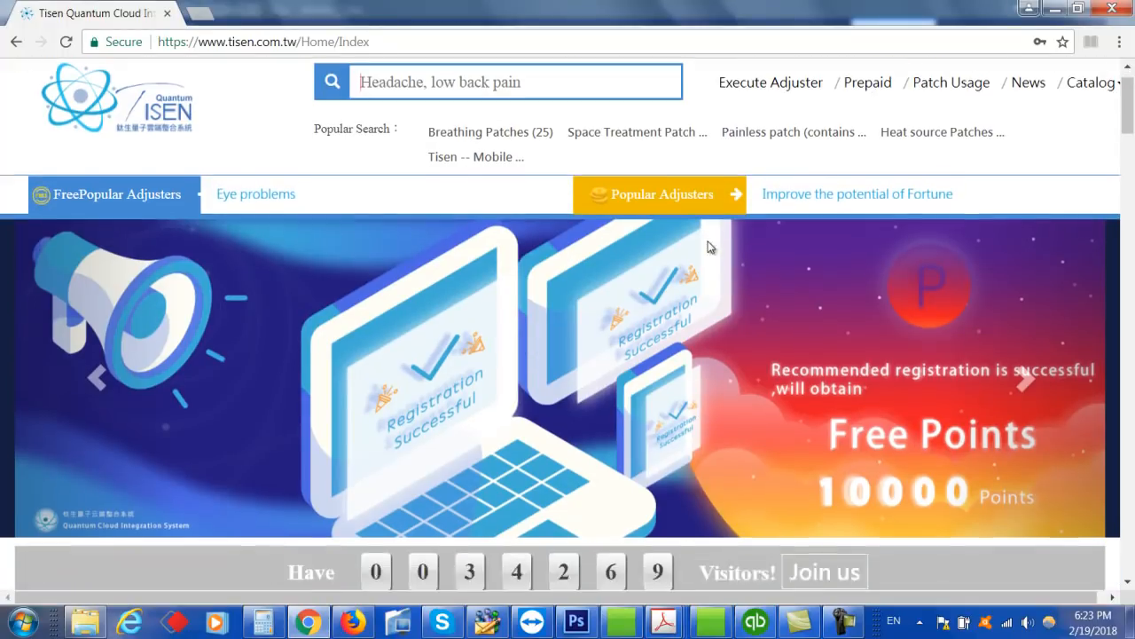
pyautogui.scroll(-3)
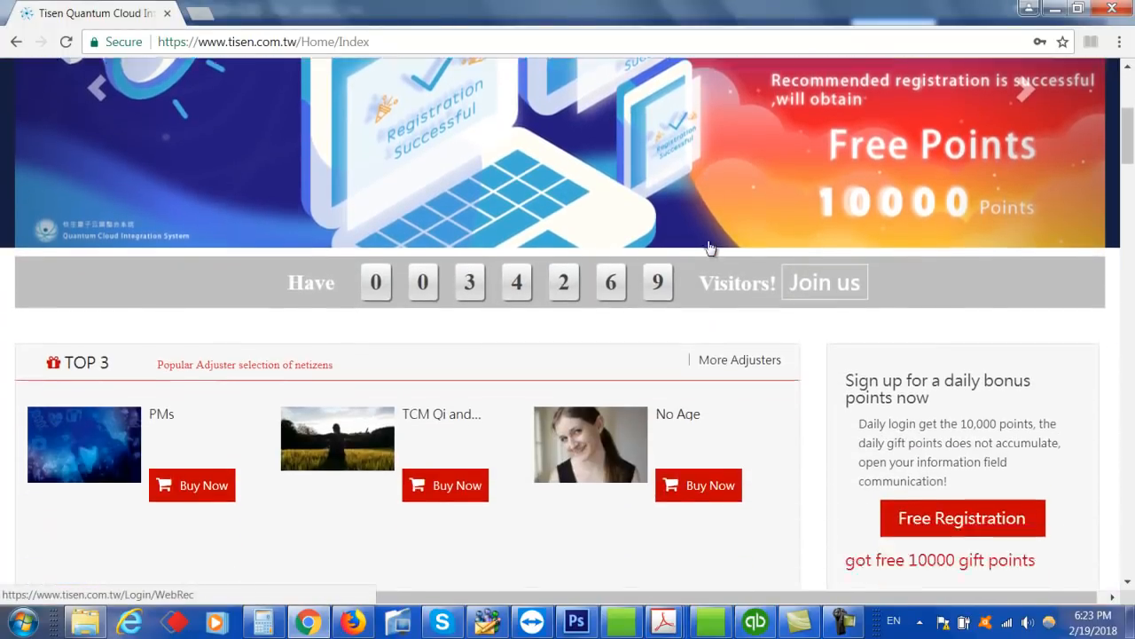
pyautogui.scroll(-3)
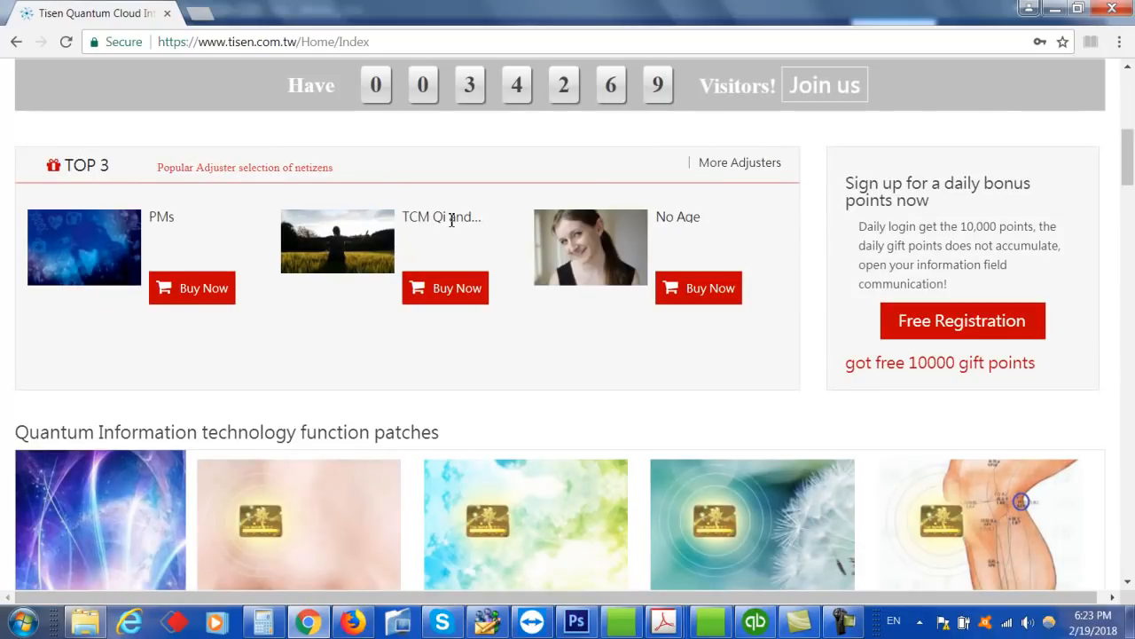
# Step: Look over the TCM Qi and Blood adjuster page, then return to the home page
pyautogui.click(457, 287)
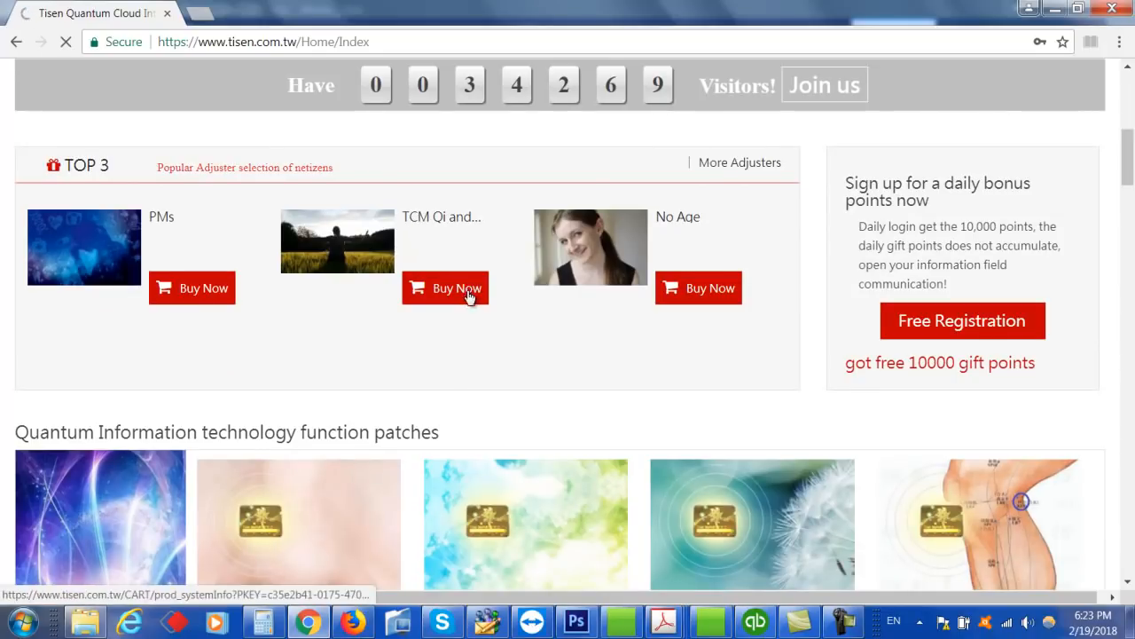
pyautogui.click(458, 287)
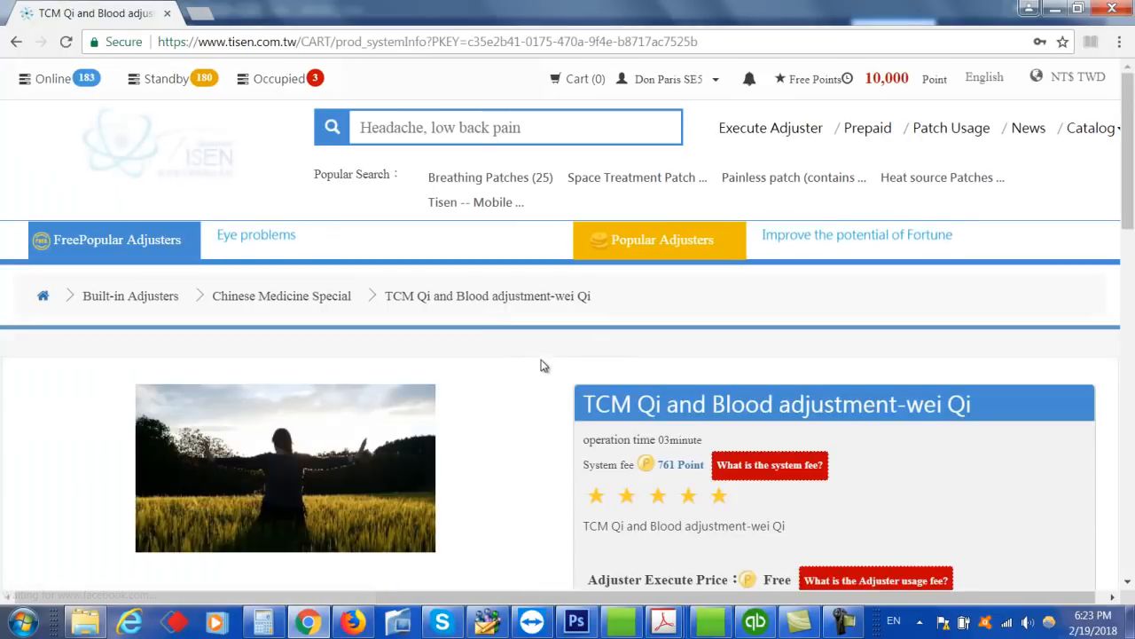
pyautogui.scroll(-3)
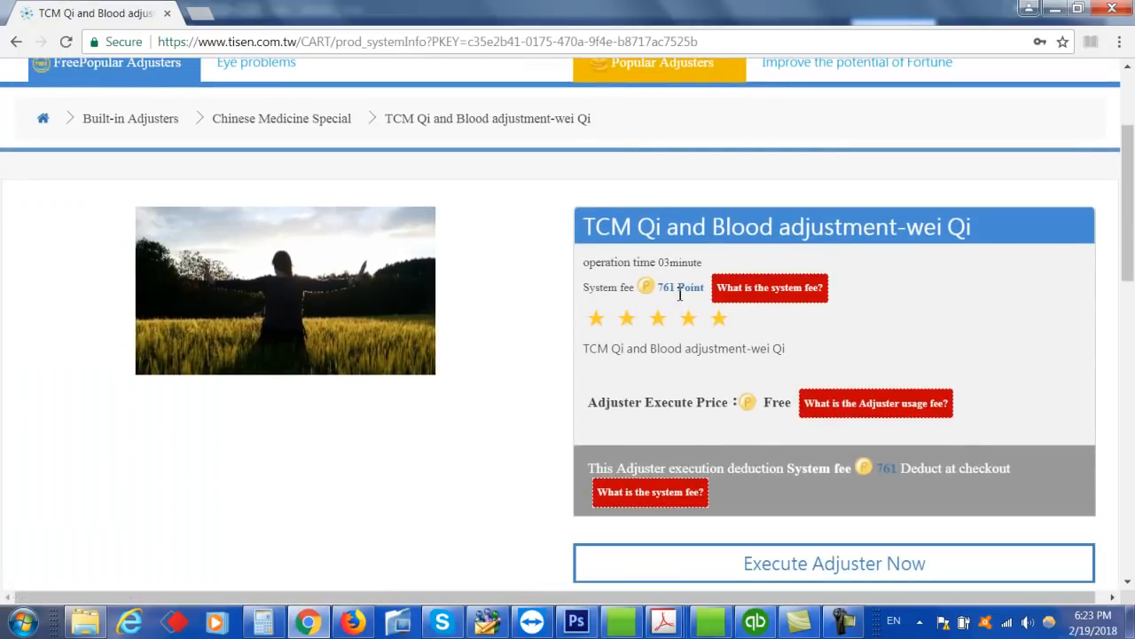
pyautogui.moveTo(745, 273)
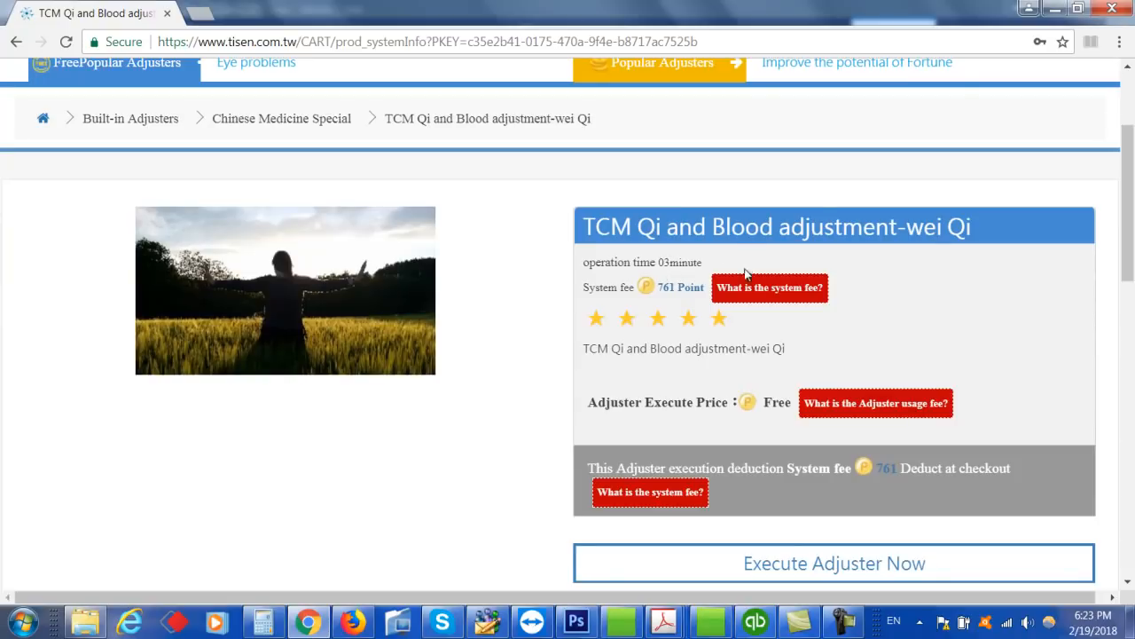
pyautogui.moveTo(490, 397)
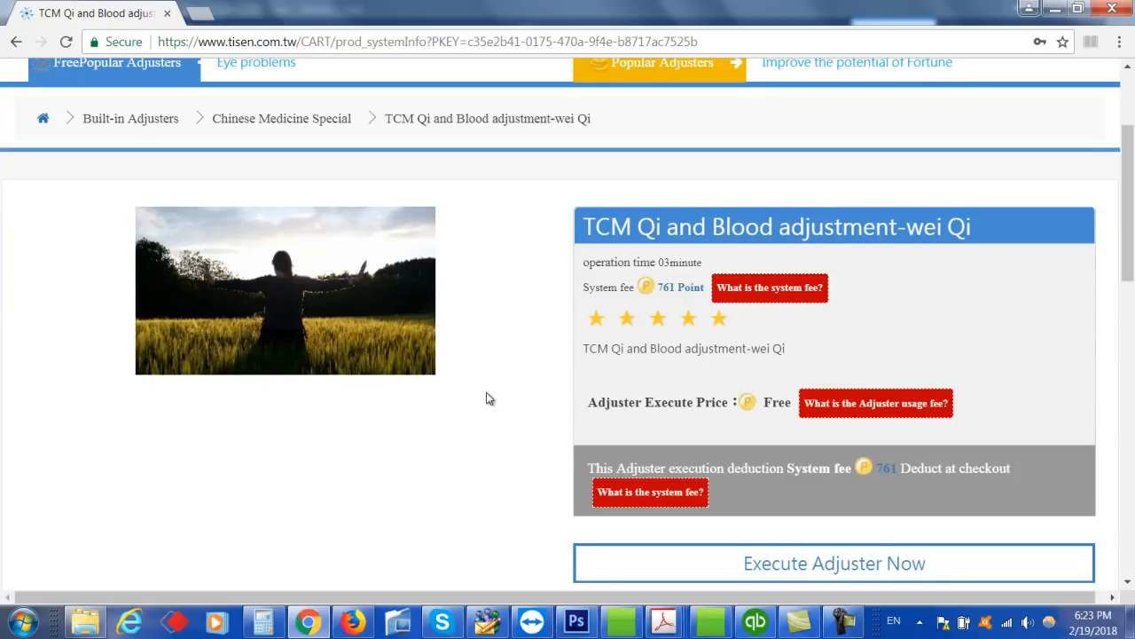
pyautogui.scroll(3)
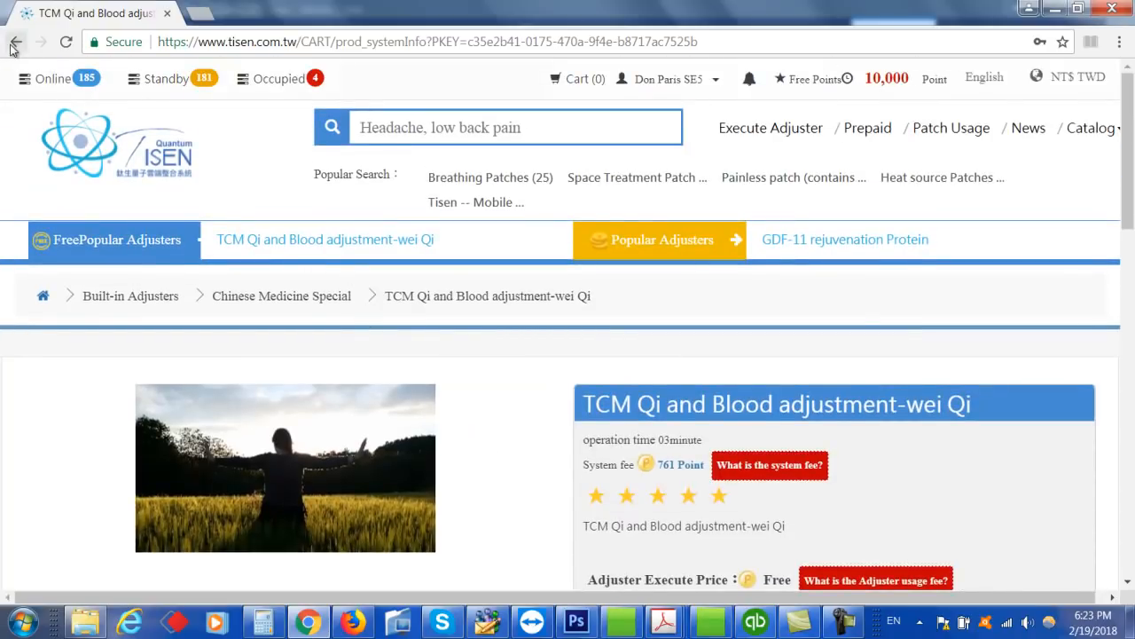
pyautogui.click(10, 42)
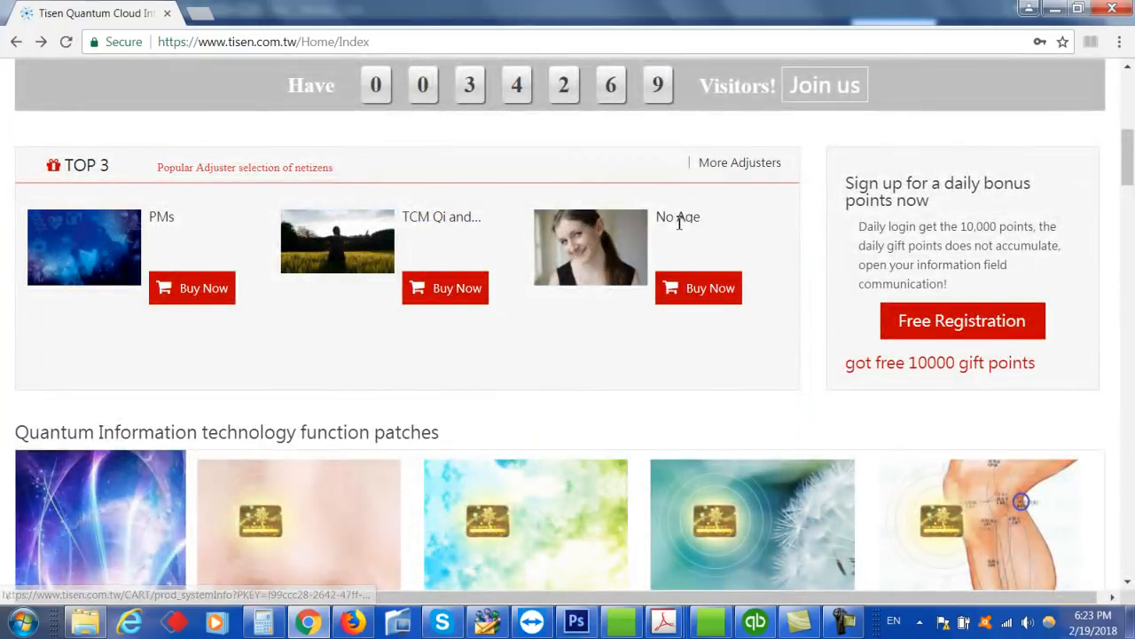
# Step: Look over the No Age spot remover adjuster's detail page
pyautogui.click(699, 288)
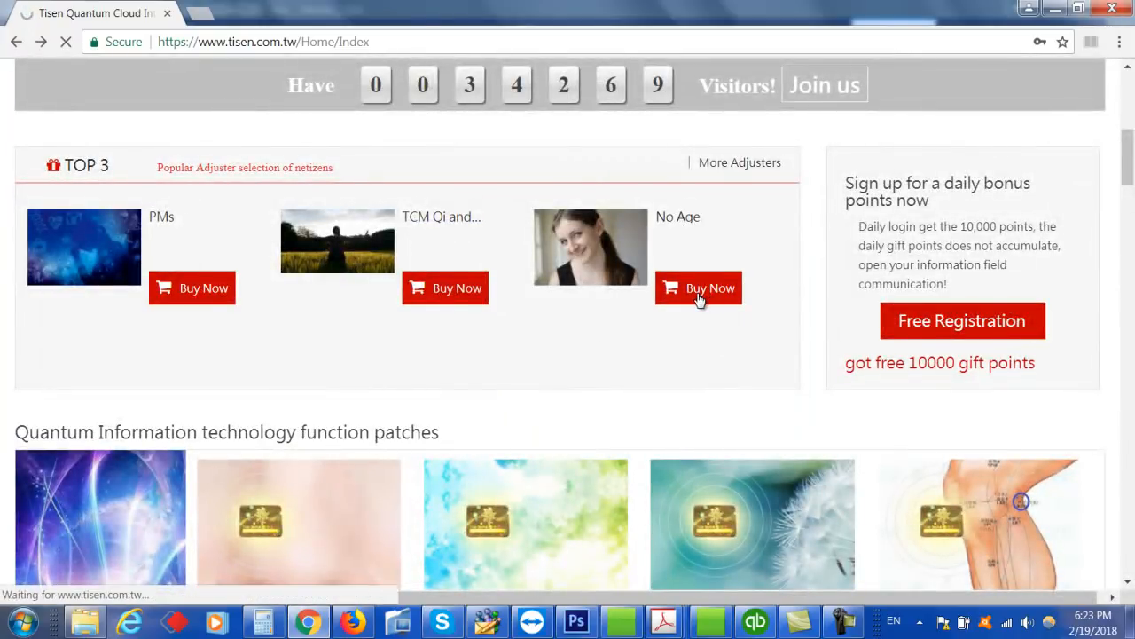
pyautogui.click(699, 288)
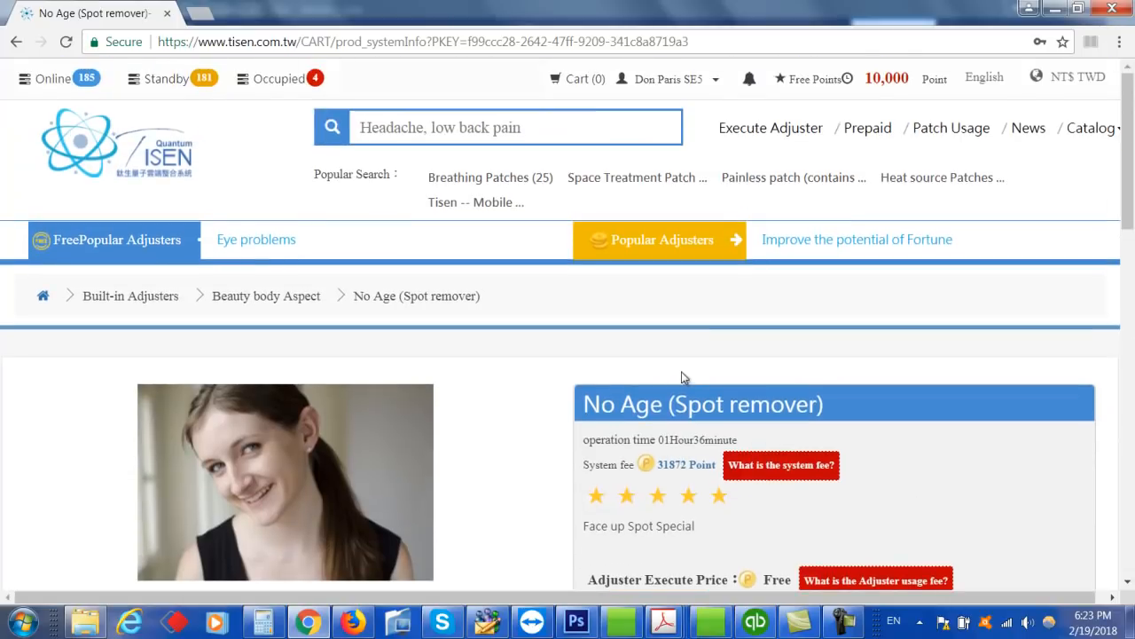
pyautogui.scroll(-3)
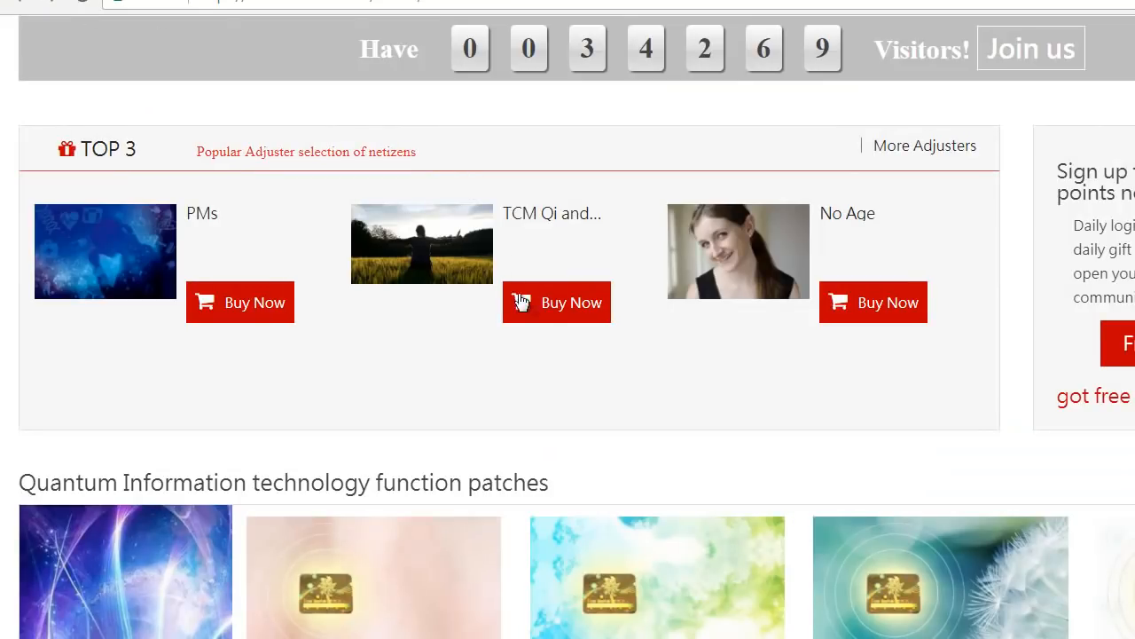
pyautogui.moveTo(527, 346)
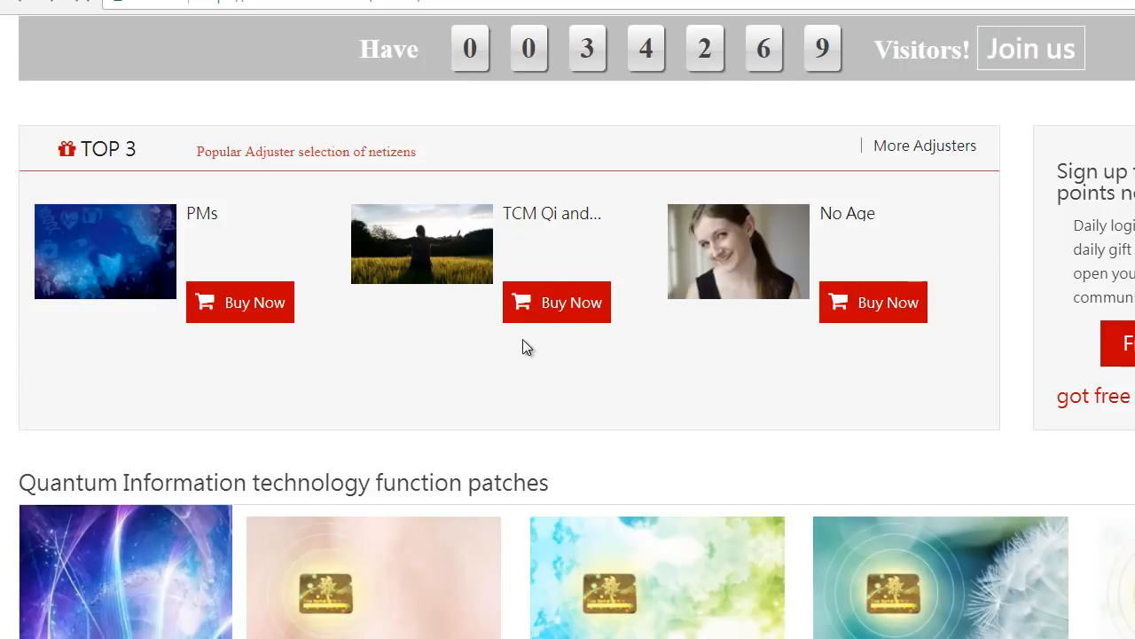
# Step: Execute the TCM Qi and Blood adjuster now, confirming the 761-point deduction and the join-success notice
pyautogui.click(422, 243)
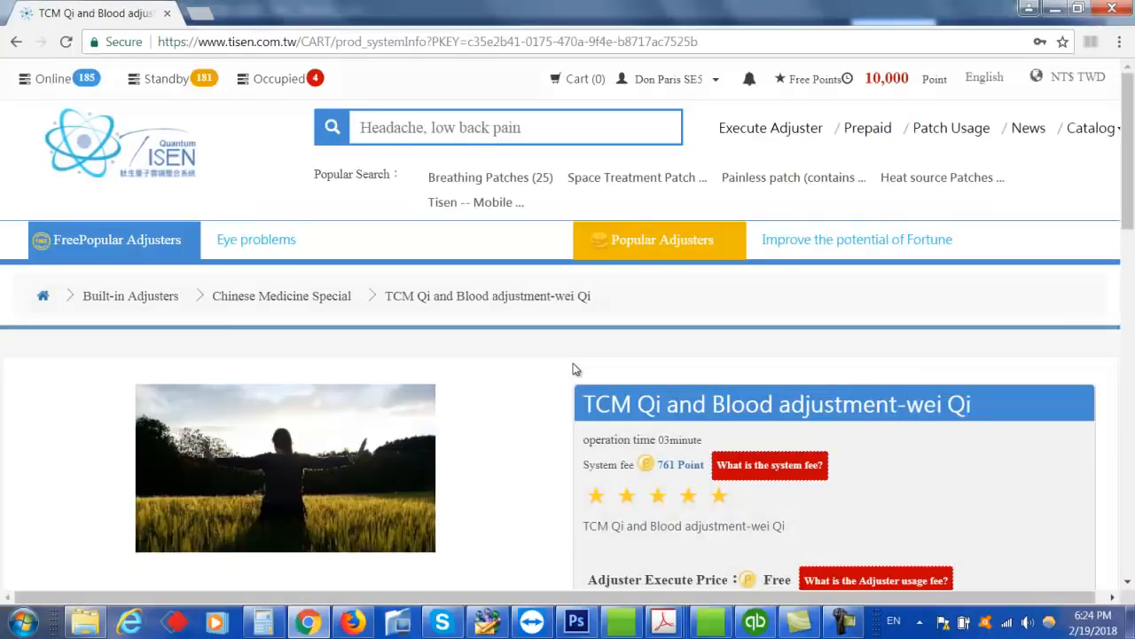
pyautogui.scroll(-3)
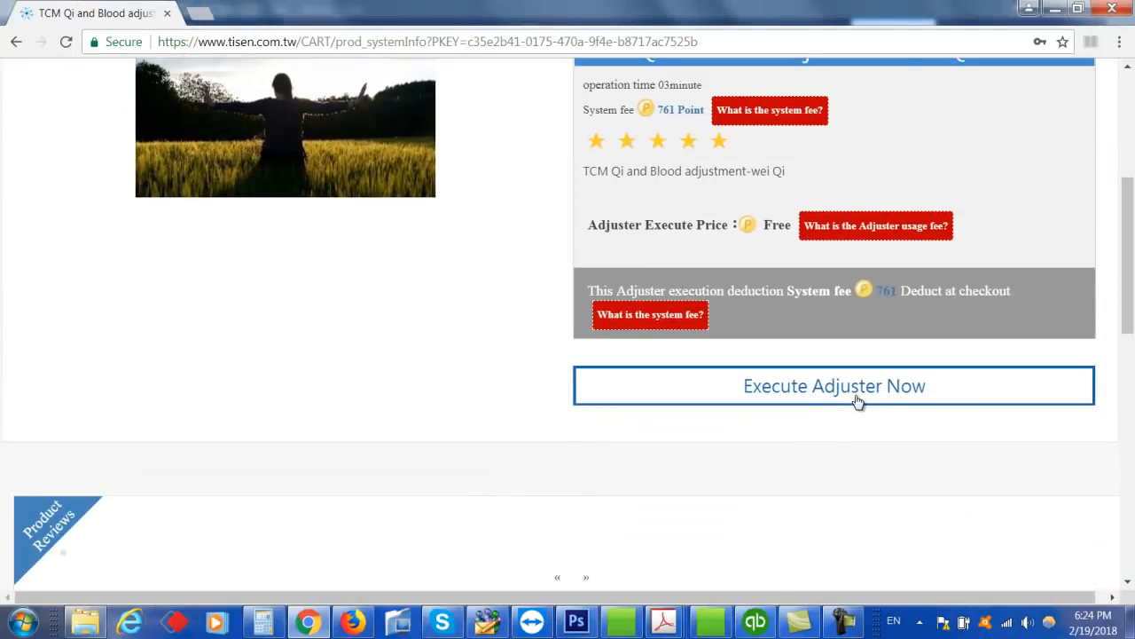
pyautogui.click(834, 387)
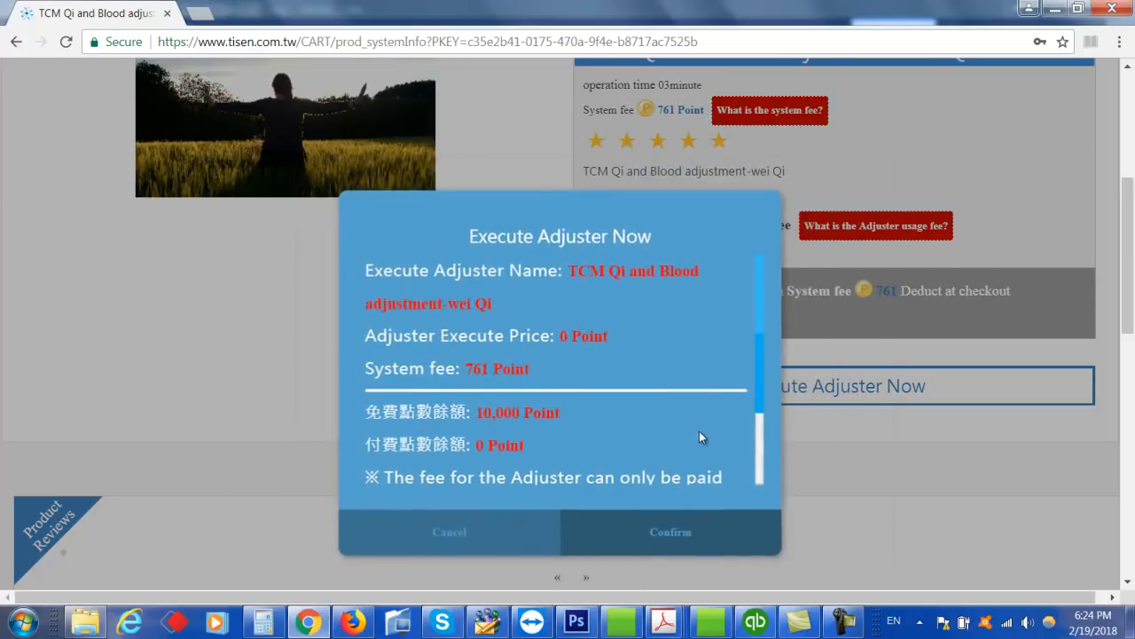
pyautogui.moveTo(676, 550)
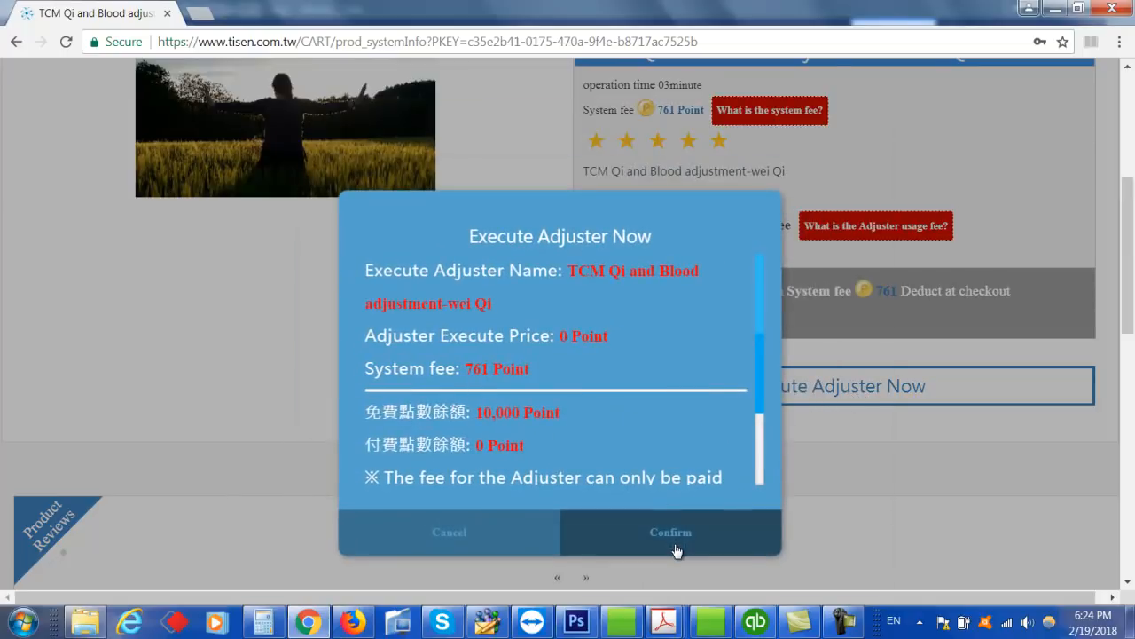
pyautogui.click(671, 532)
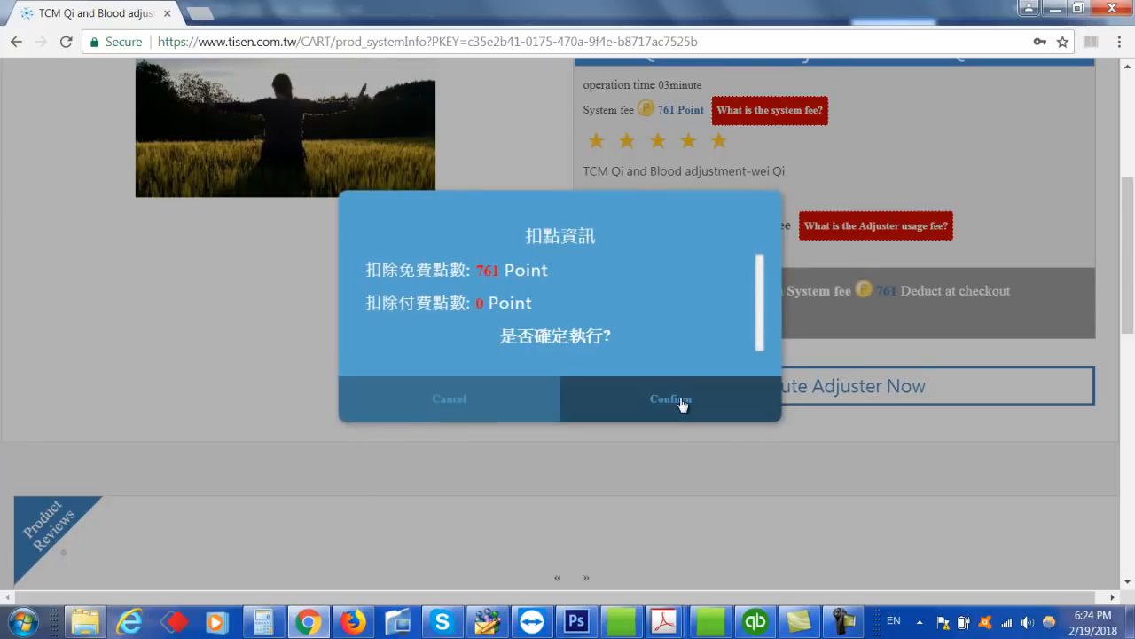
pyautogui.click(671, 399)
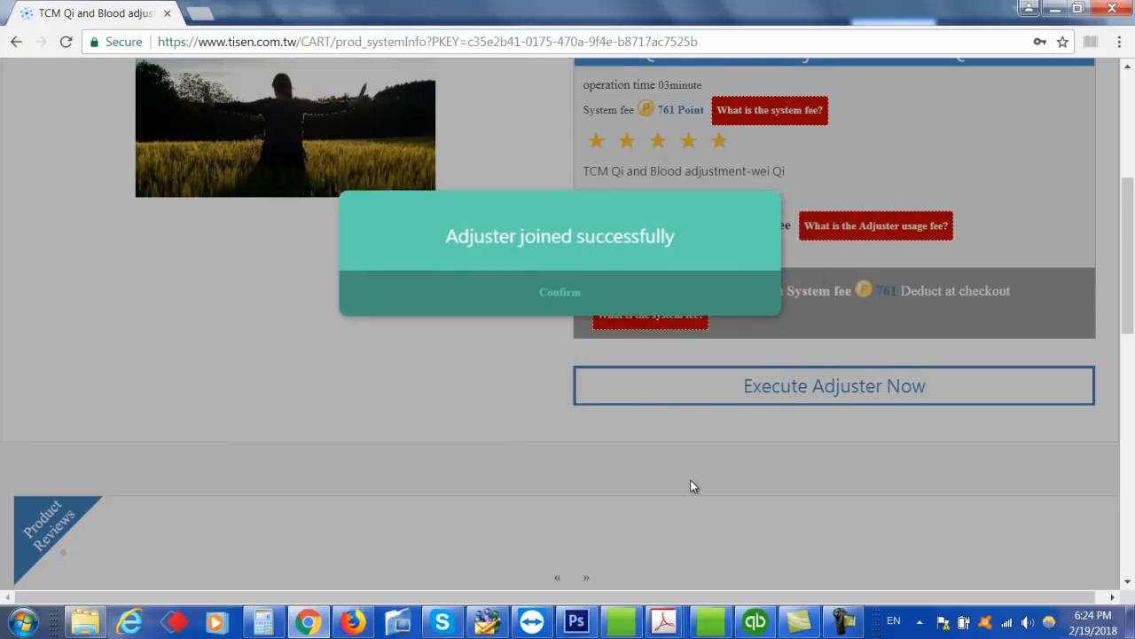
pyautogui.click(558, 291)
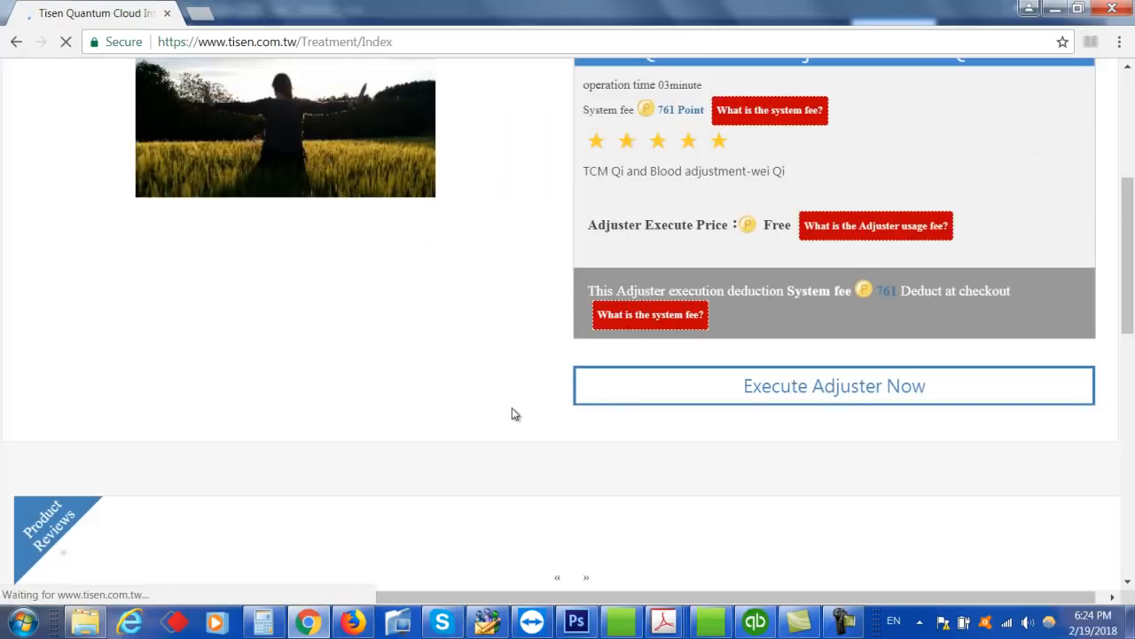
# Step: View the Execute Adjuster status counters, check the empty Select Execute Adjuster list and close it
pyautogui.click(834, 387)
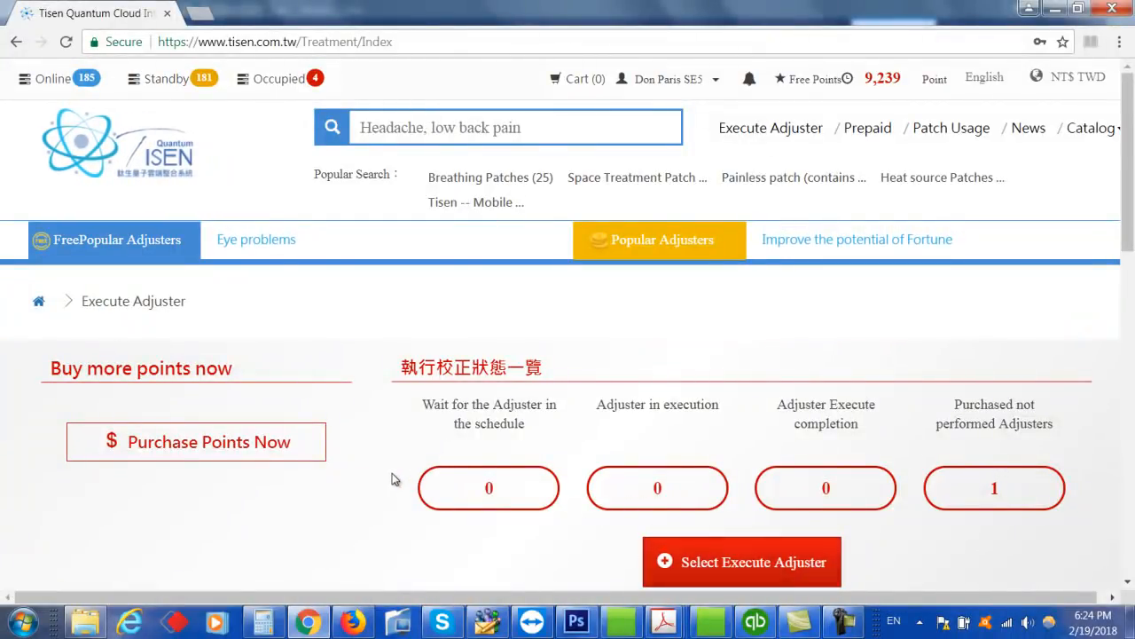
pyautogui.moveTo(380, 437)
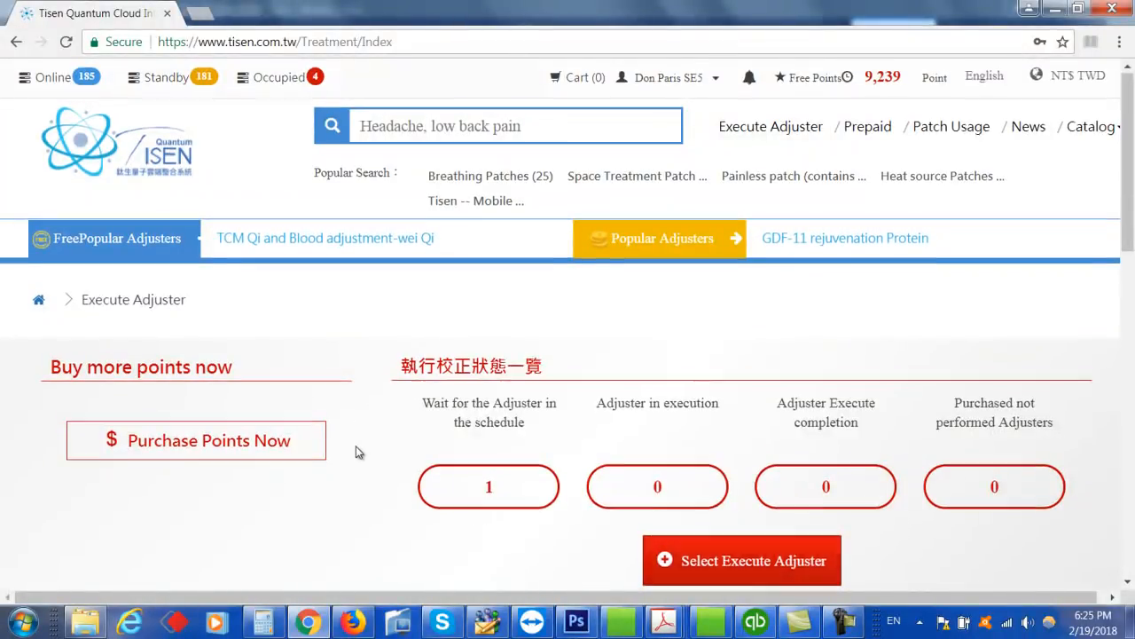
pyautogui.scroll(-3)
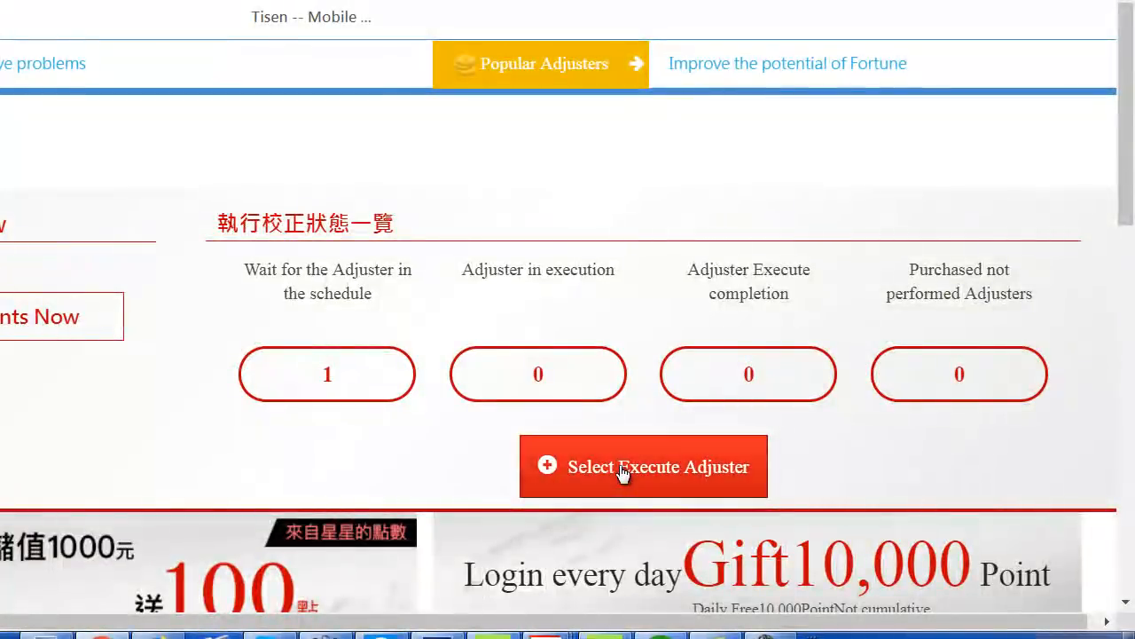
pyautogui.click(644, 466)
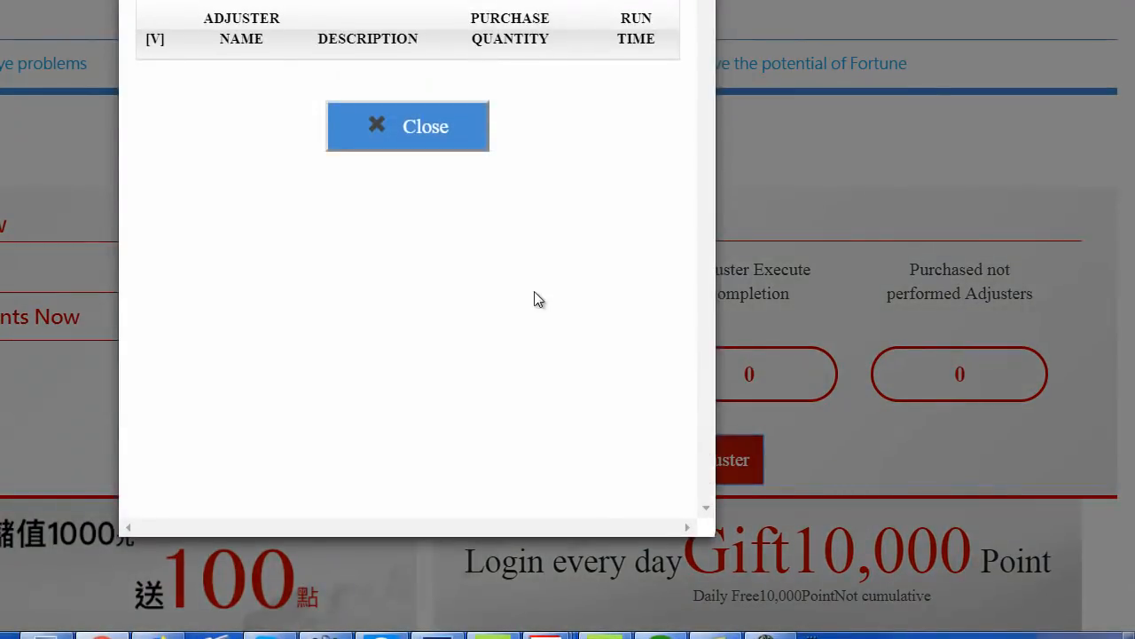
pyautogui.moveTo(546, 110)
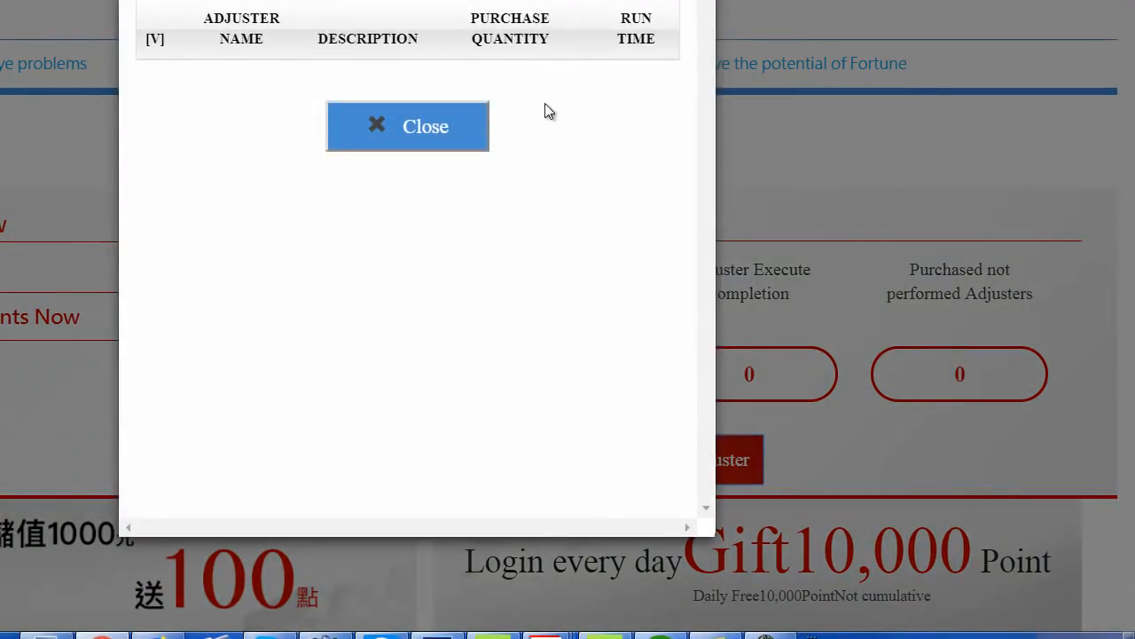
pyautogui.click(408, 126)
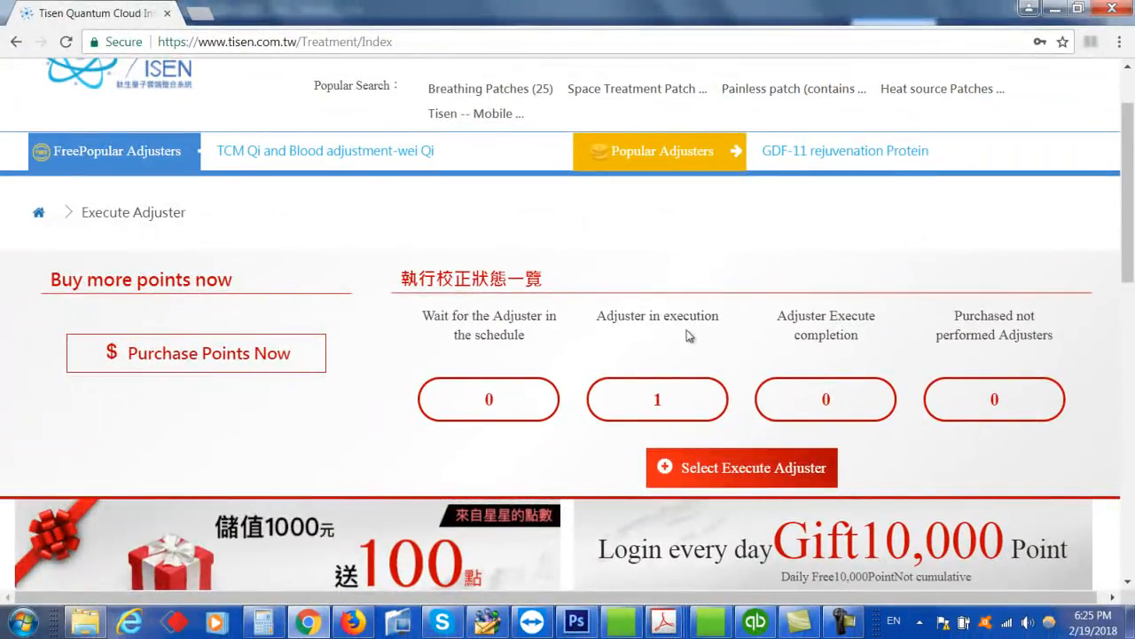
pyautogui.moveTo(447, 316)
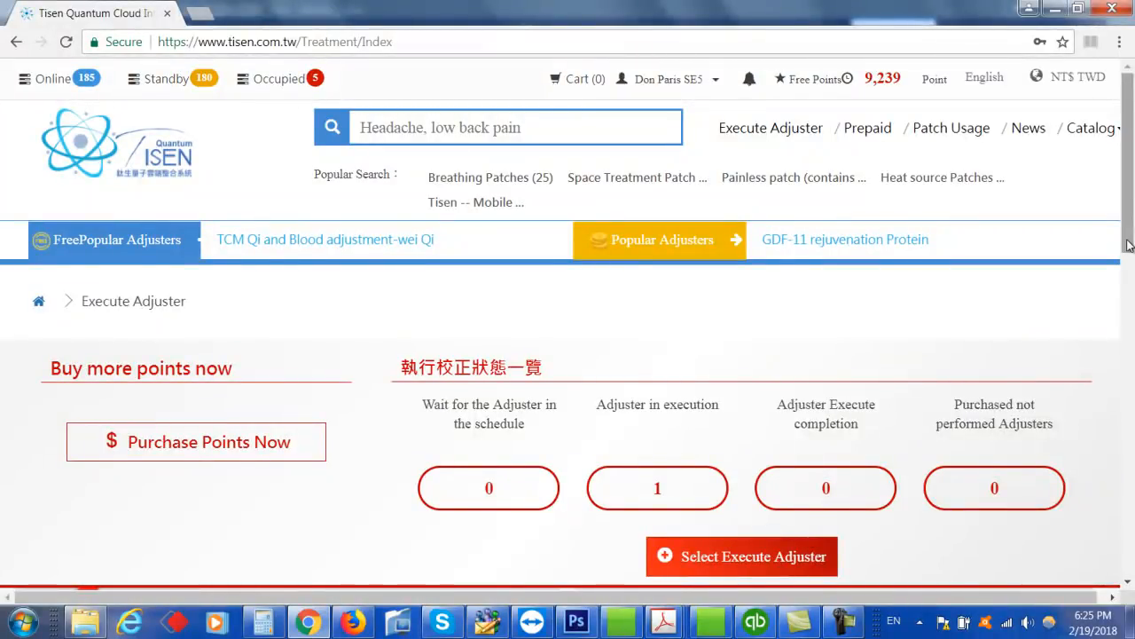
pyautogui.moveTo(813, 422)
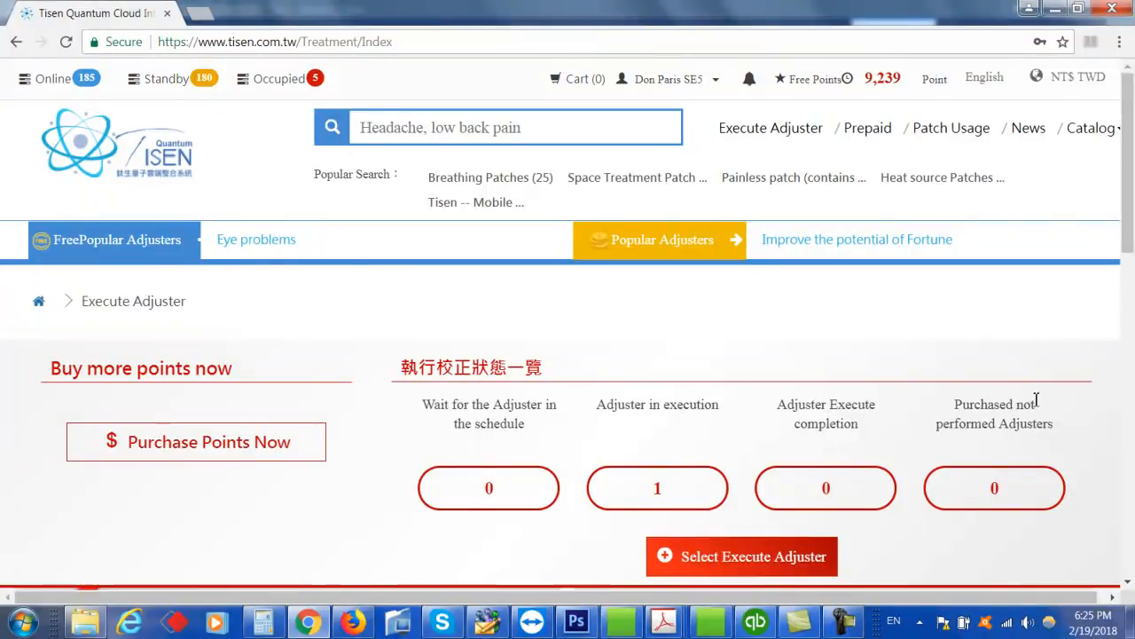
pyautogui.moveTo(1018, 525)
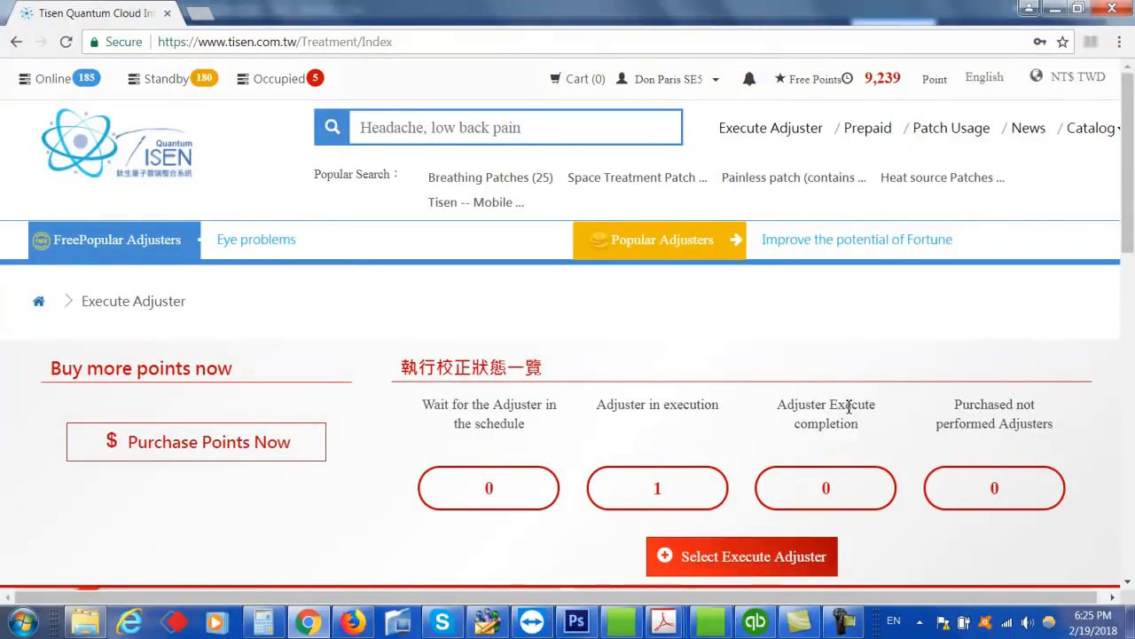
pyautogui.scroll(-3)
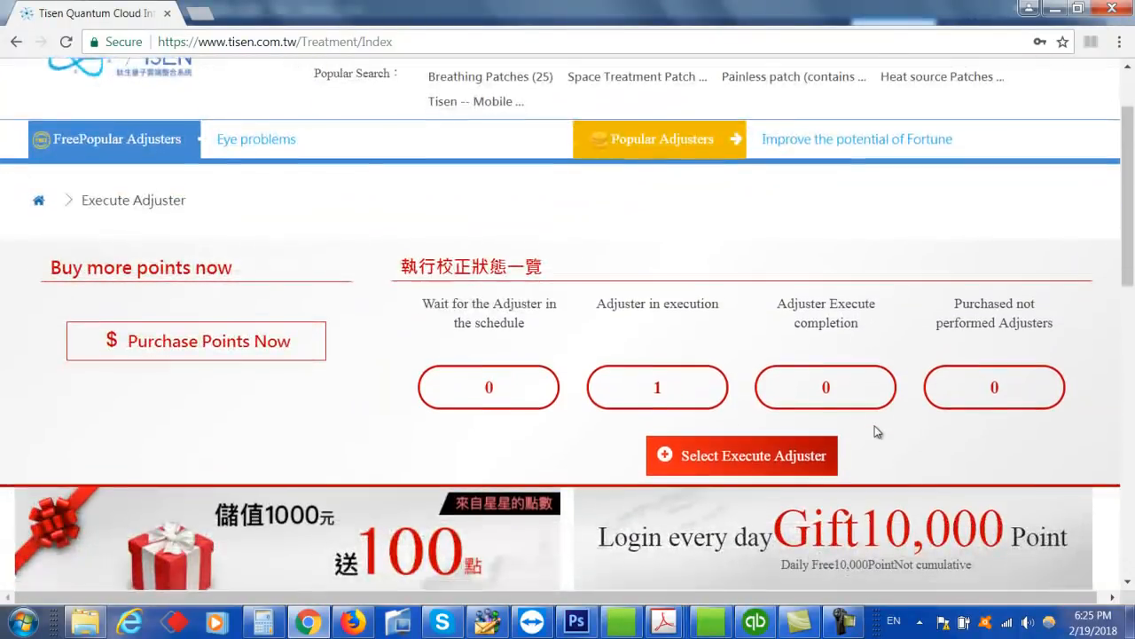
pyautogui.scroll(-3)
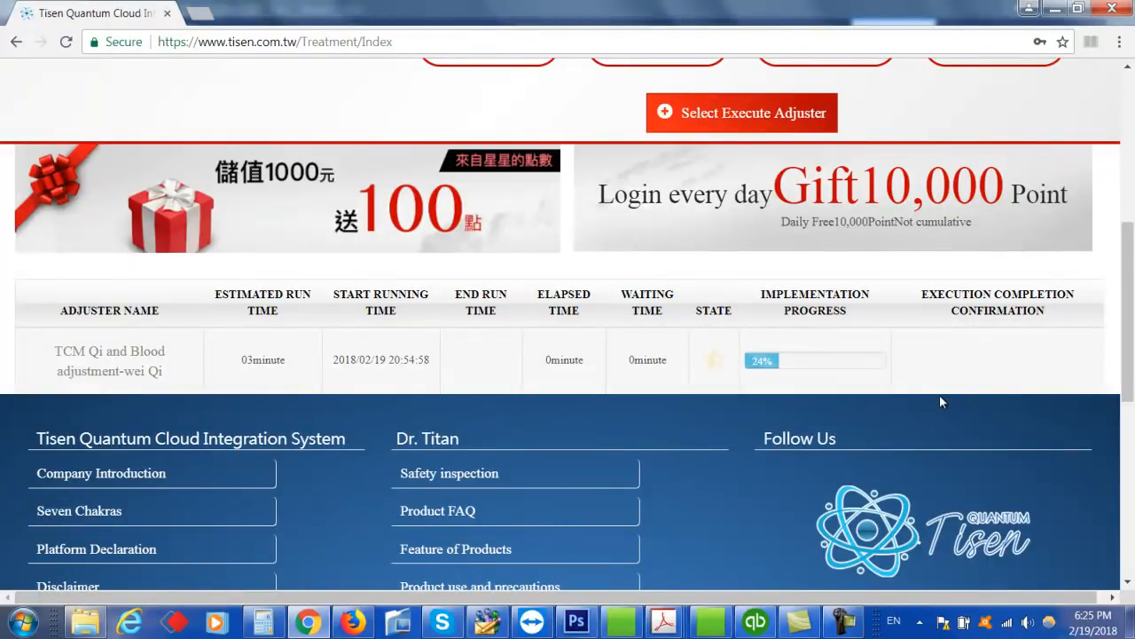
pyautogui.moveTo(814, 318)
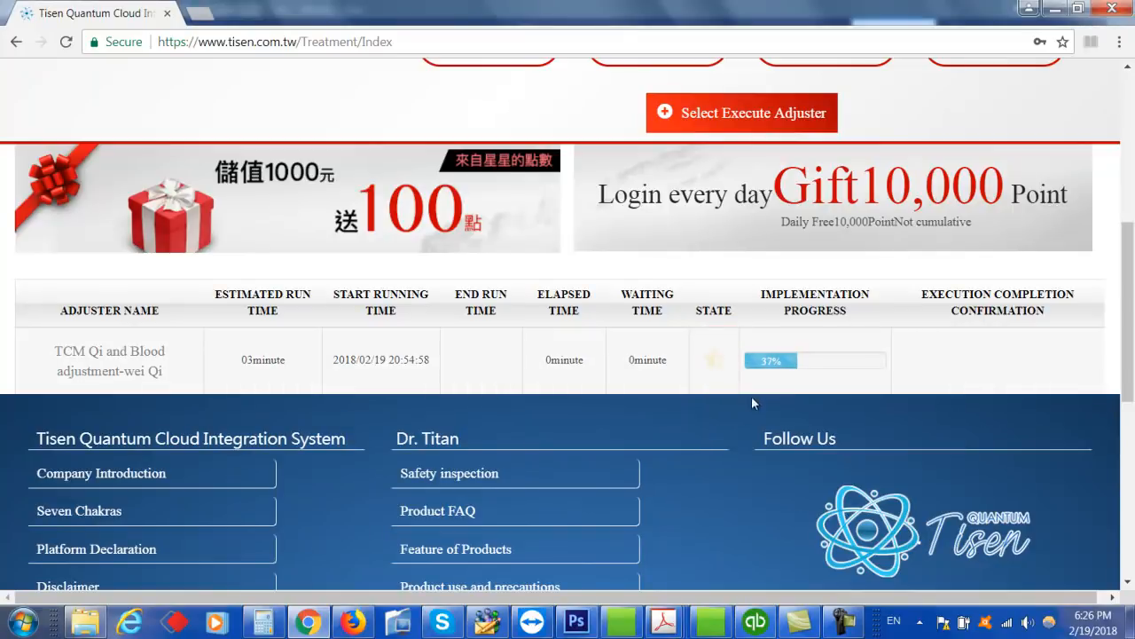
pyautogui.scroll(-3)
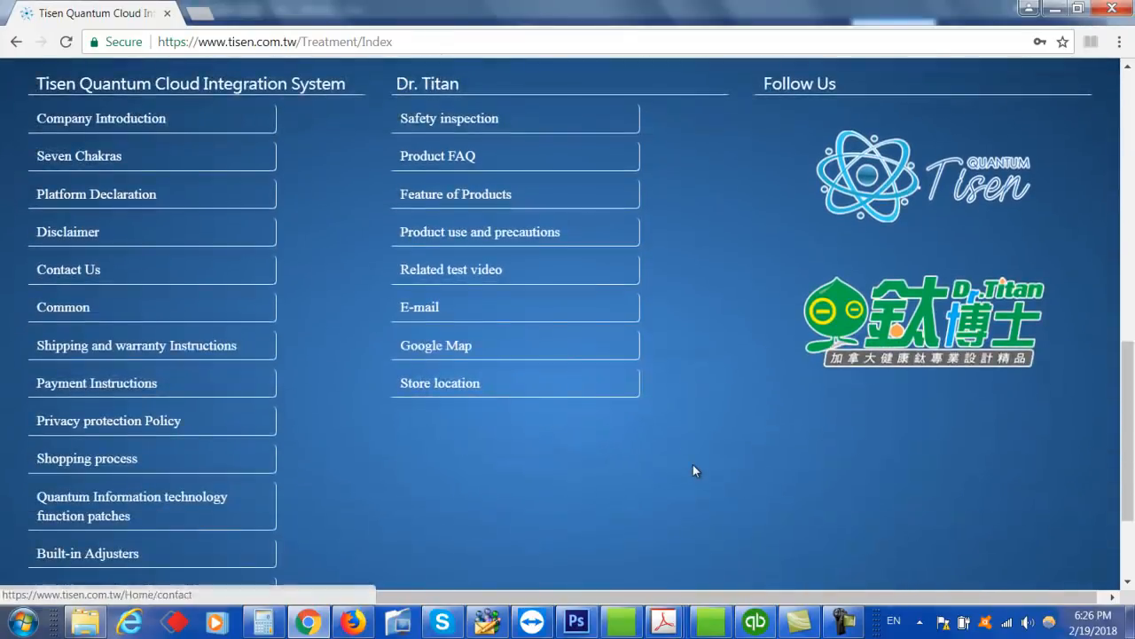
pyautogui.scroll(-3)
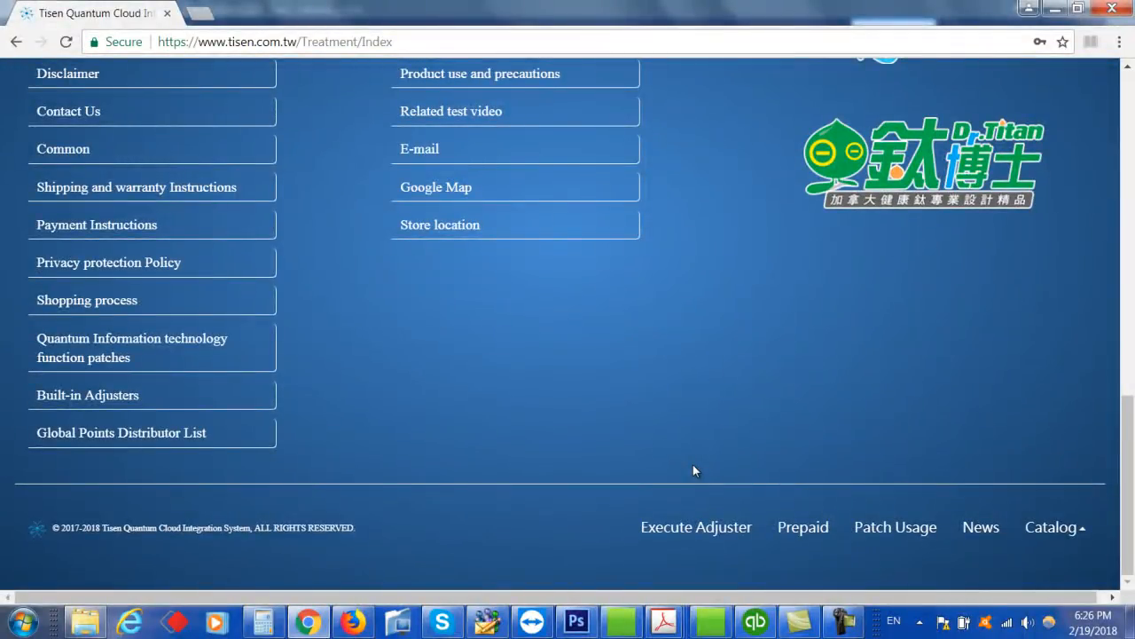